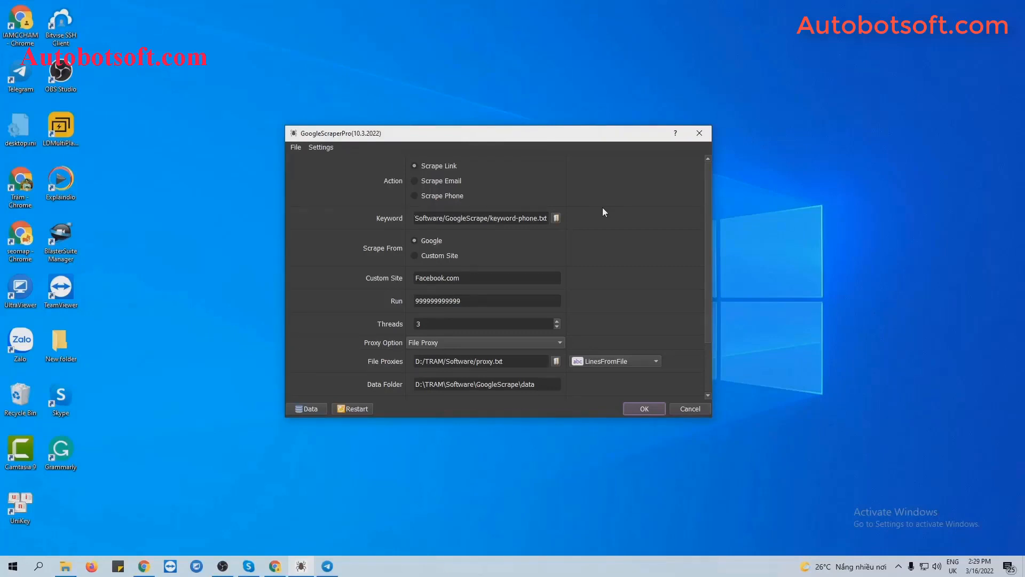
{"action": "mouse_move", "coordinate": [396, 191]}
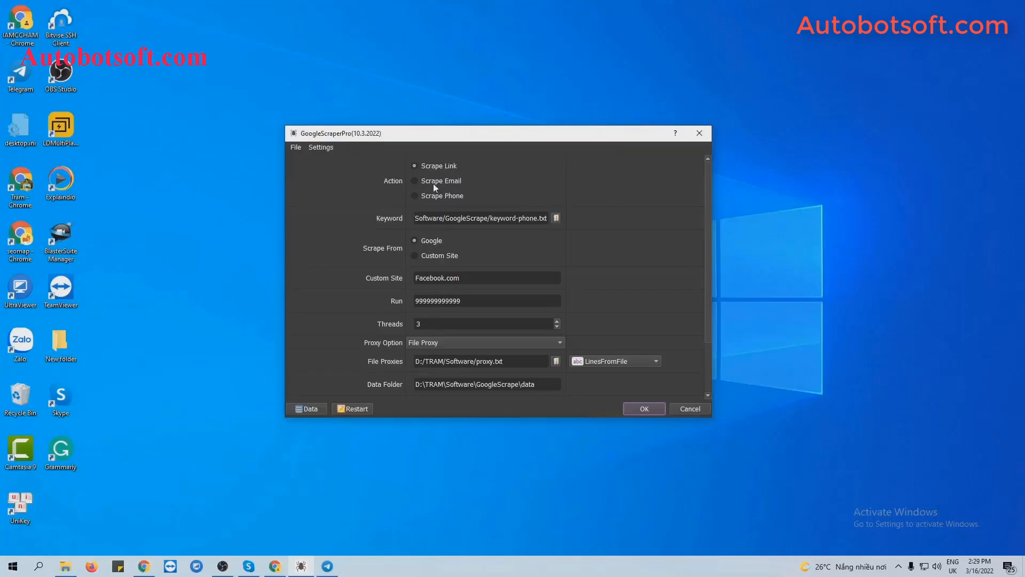
{"action": "mouse_move", "coordinate": [435, 199]}
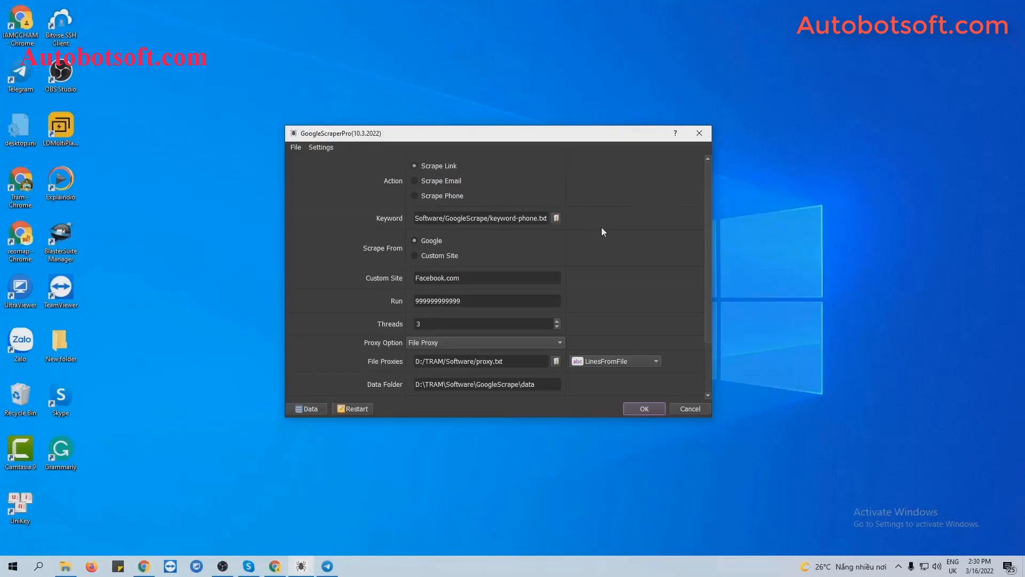
- Set the Run count to 1000, leaving Threads at 3
{"action": "scroll", "scroll_direction": "down", "scroll_amount": 3}
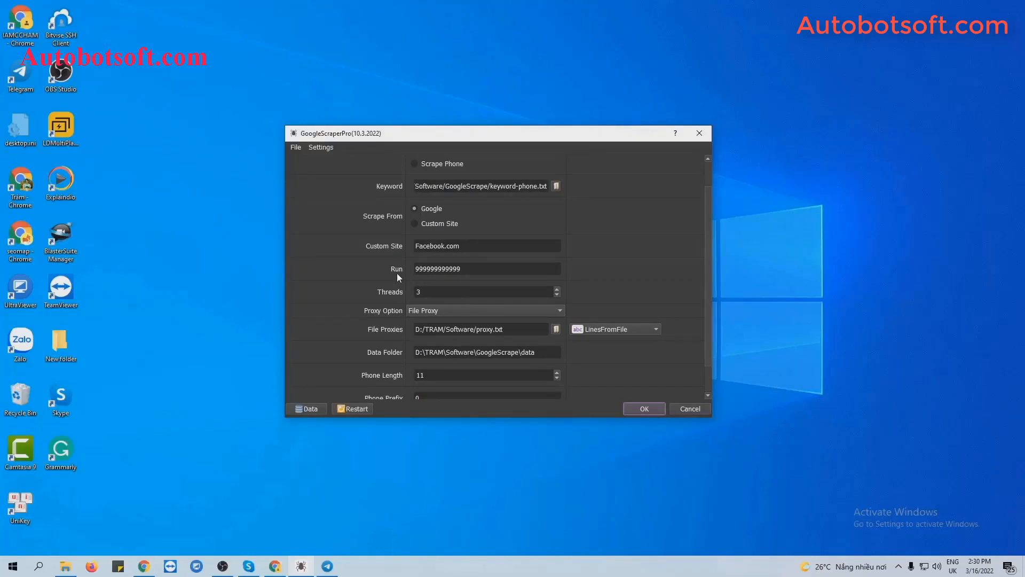
{"action": "left_click", "coordinate": [486, 268]}
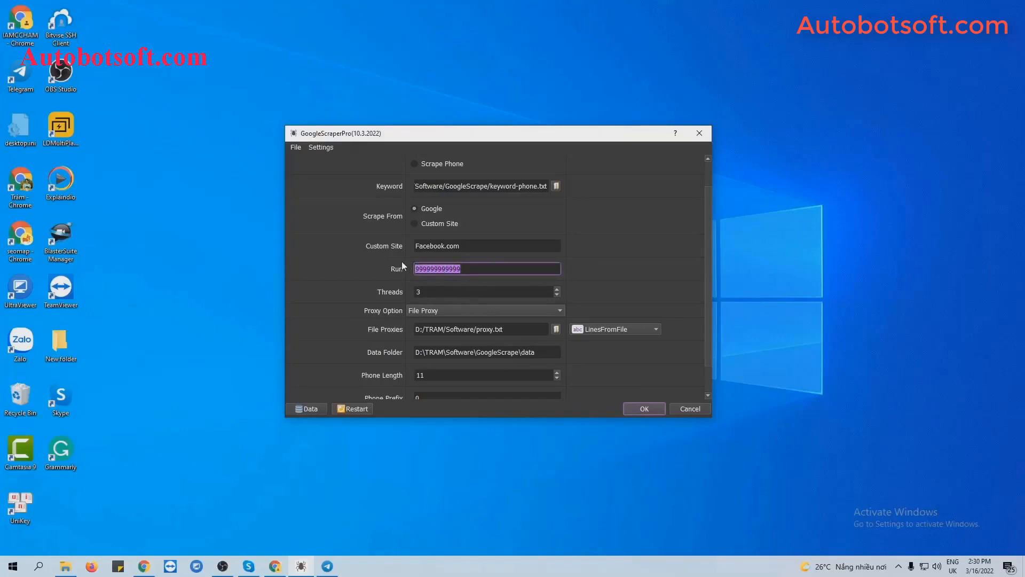
{"action": "type", "text": "1000"}
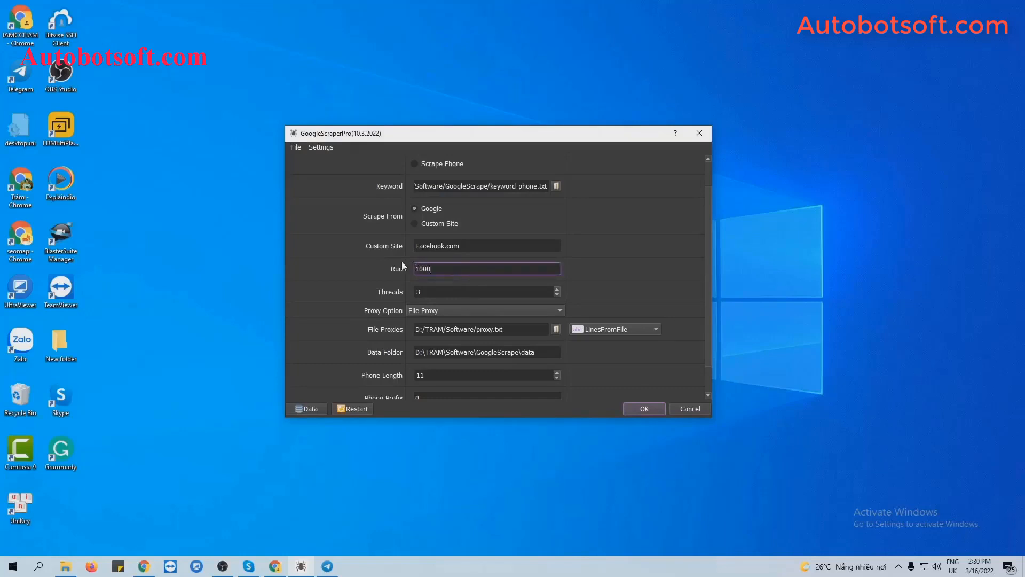
{"action": "mouse_move", "coordinate": [610, 270]}
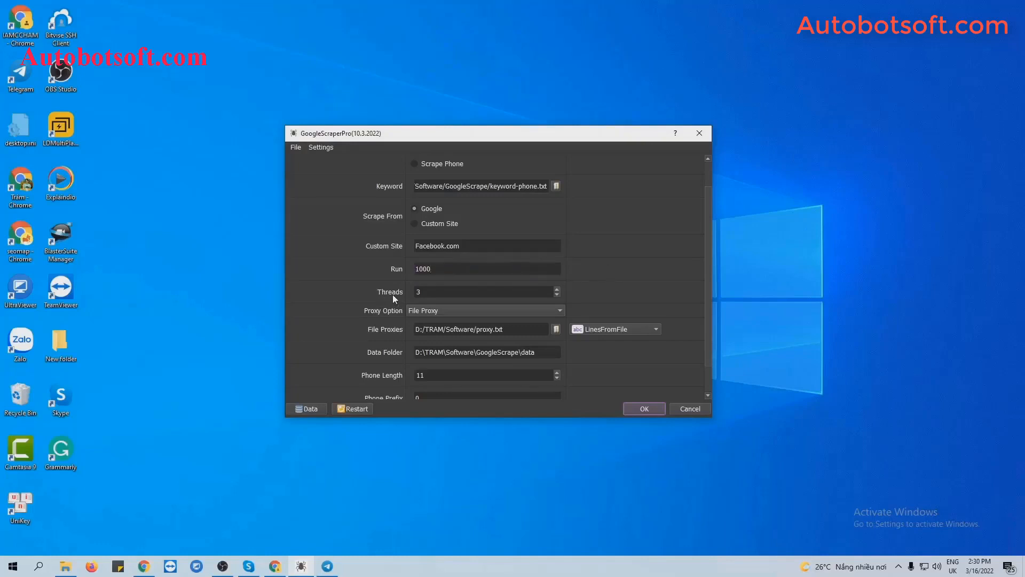
{"action": "left_click", "coordinate": [484, 290]}
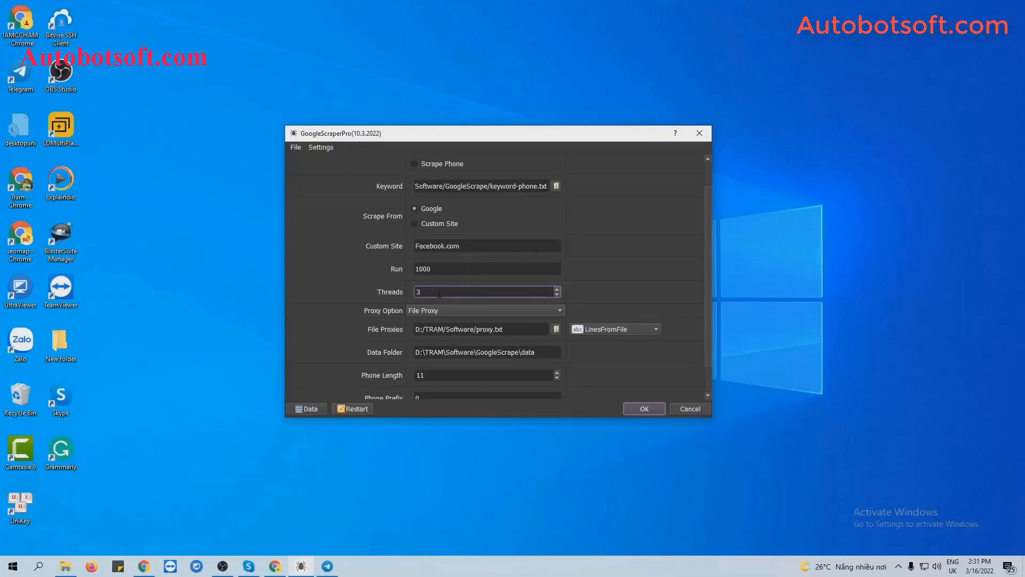
{"action": "left_click", "coordinate": [484, 291]}
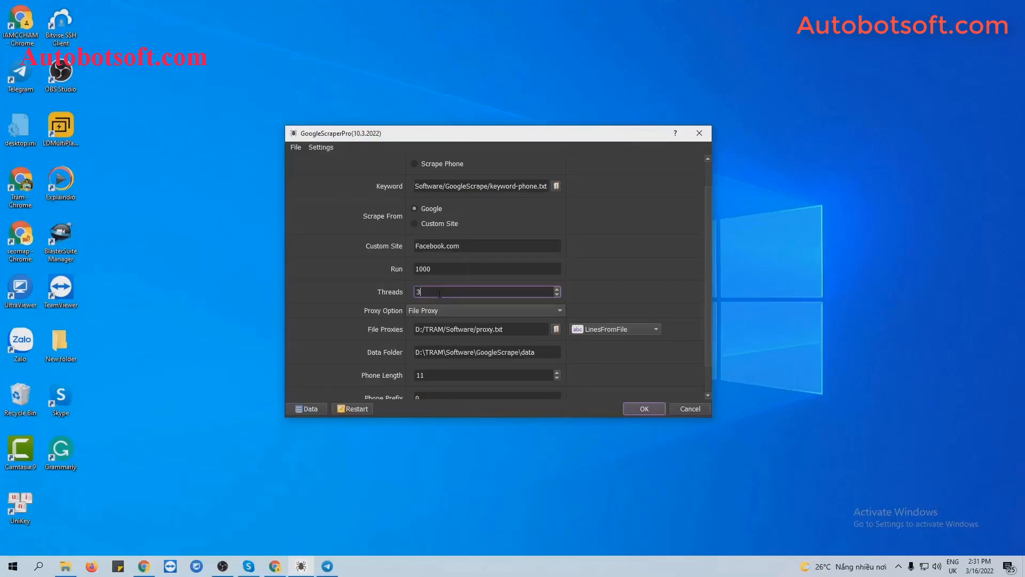
{"action": "mouse_move", "coordinate": [402, 318]}
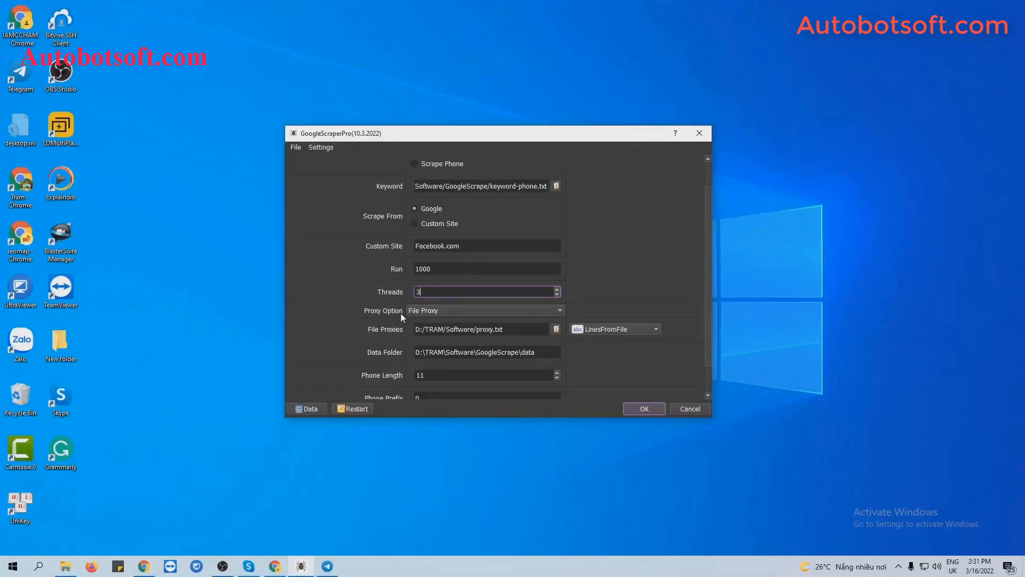
{"action": "left_click", "coordinate": [485, 310]}
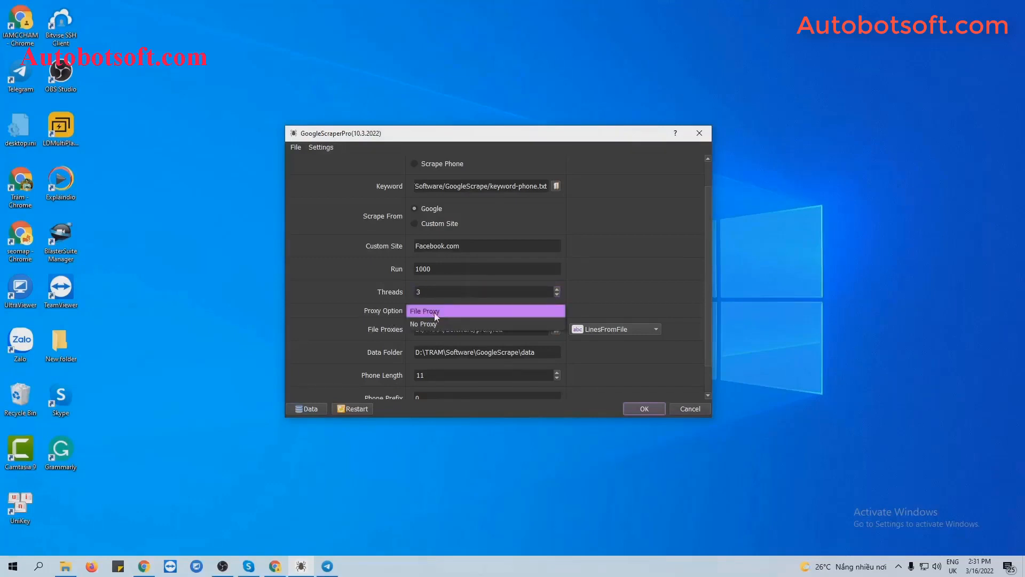
{"action": "left_click", "coordinate": [424, 311]}
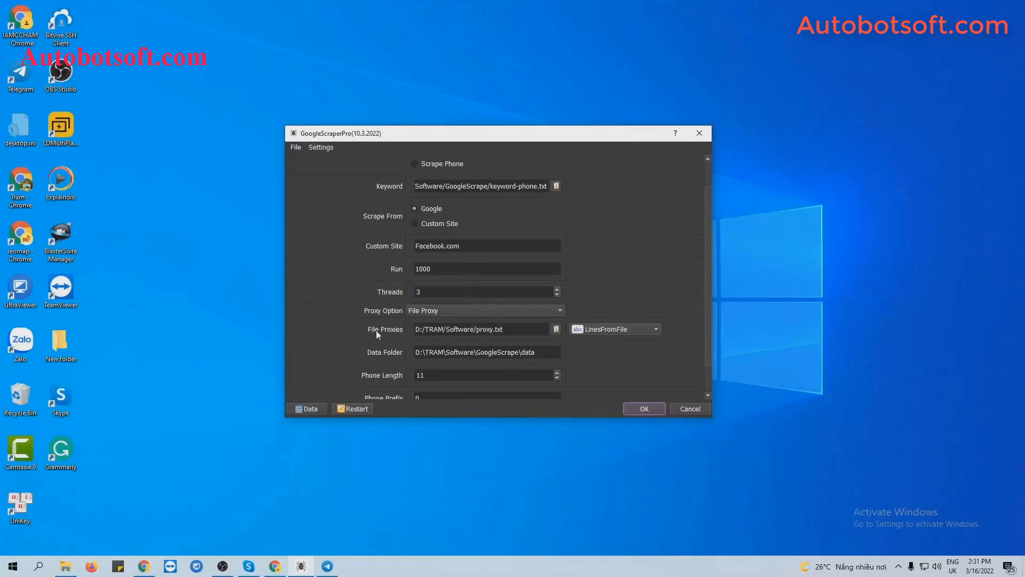
{"action": "mouse_move", "coordinate": [531, 345]}
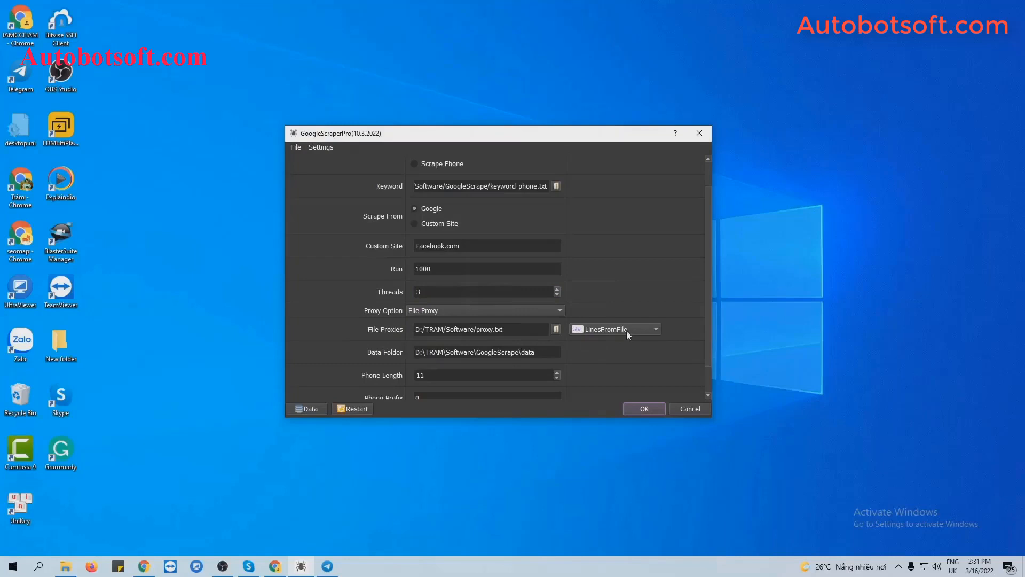
{"action": "mouse_move", "coordinate": [71, 545]}
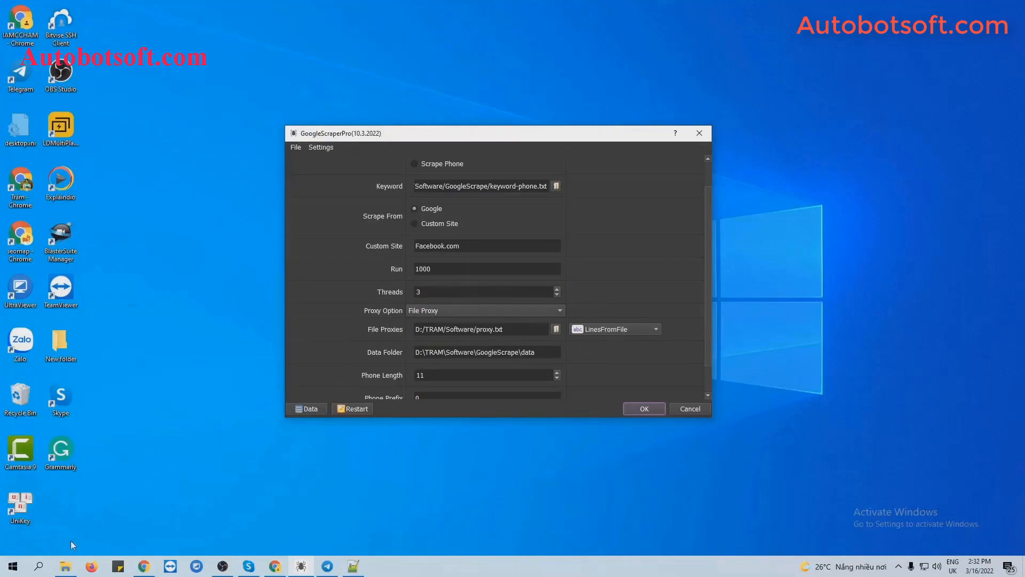
- Create proxy.txt in Google-scraper, fill it with 30 proxy addresses in Notepad++ and save
{"action": "right_click", "coordinate": [520, 354]}
{"action": "type", "text": "proxy.txt"}
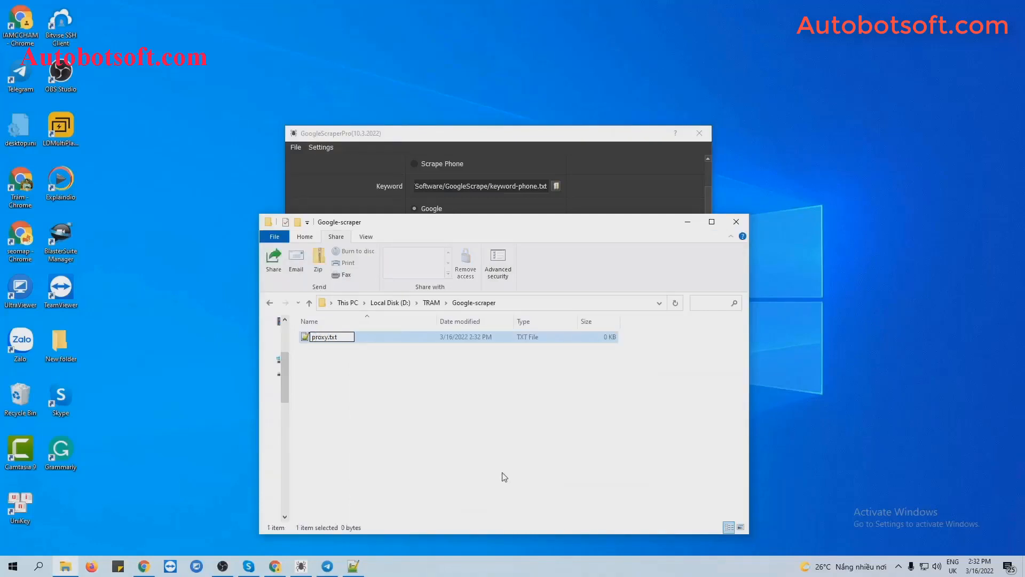
{"action": "double_click", "coordinate": [323, 336]}
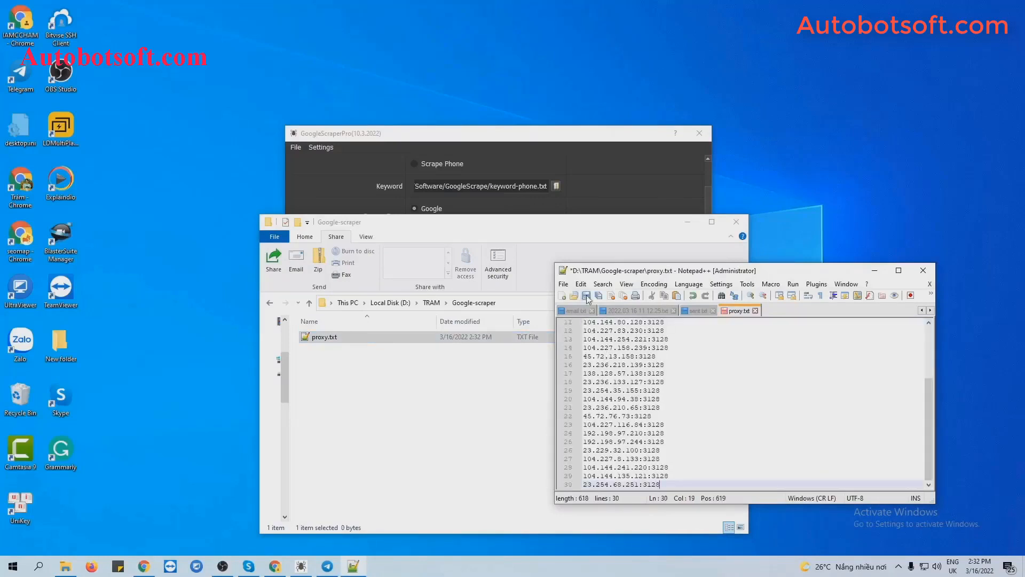
{"action": "left_click", "coordinate": [339, 132]}
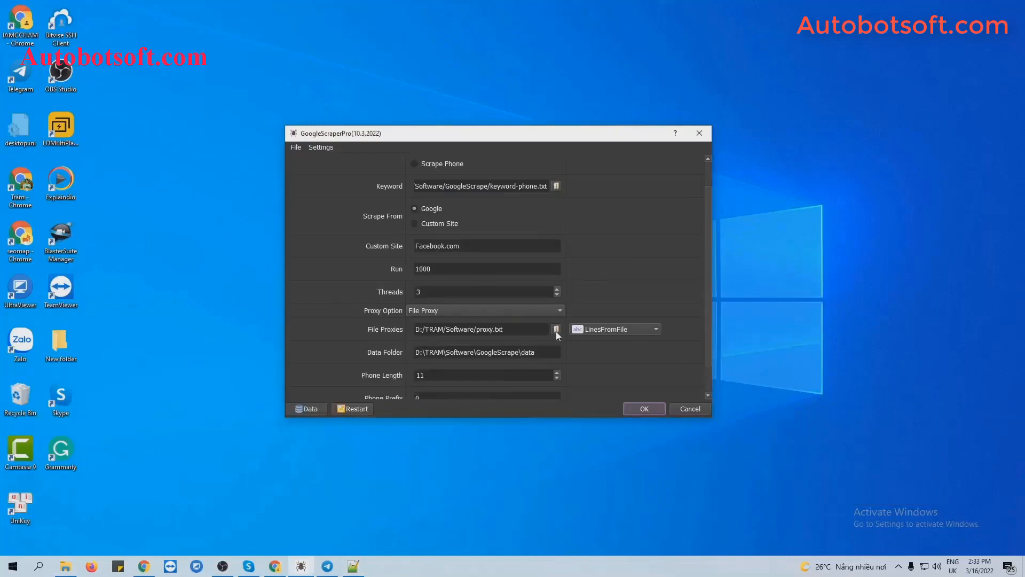
{"action": "left_click", "coordinate": [555, 329]}
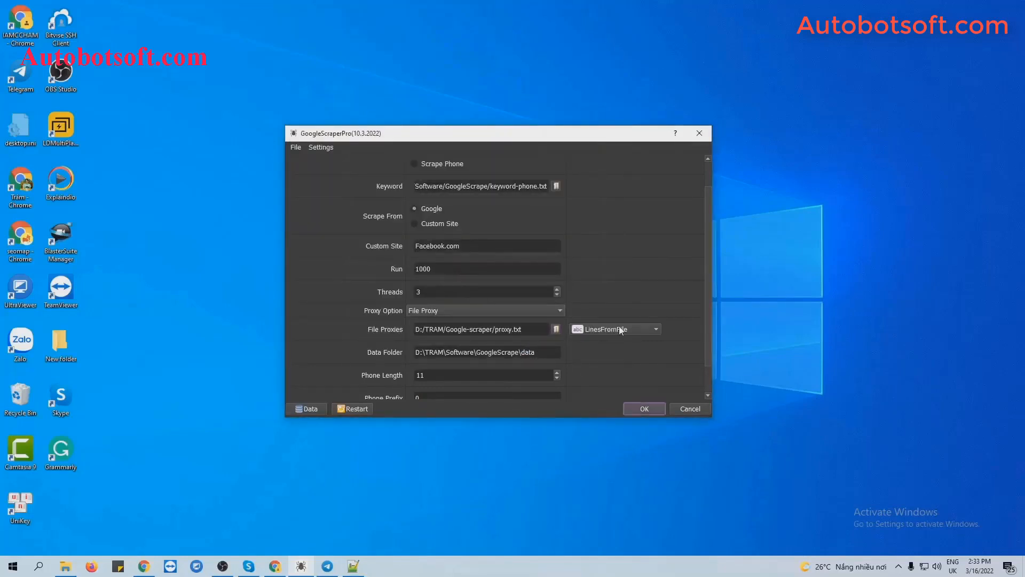
{"action": "left_click", "coordinate": [654, 329]}
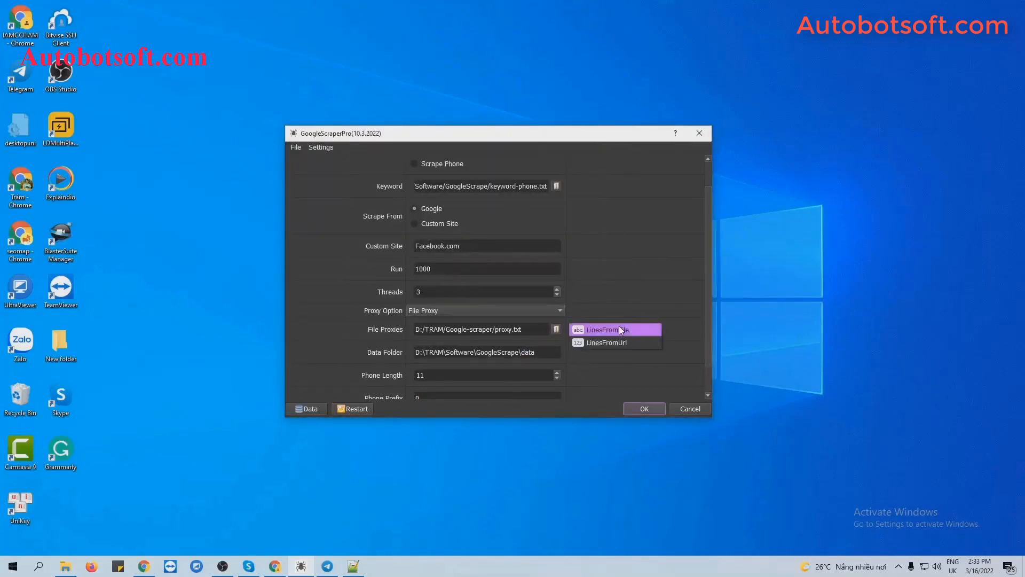
{"action": "mouse_move", "coordinate": [607, 342]}
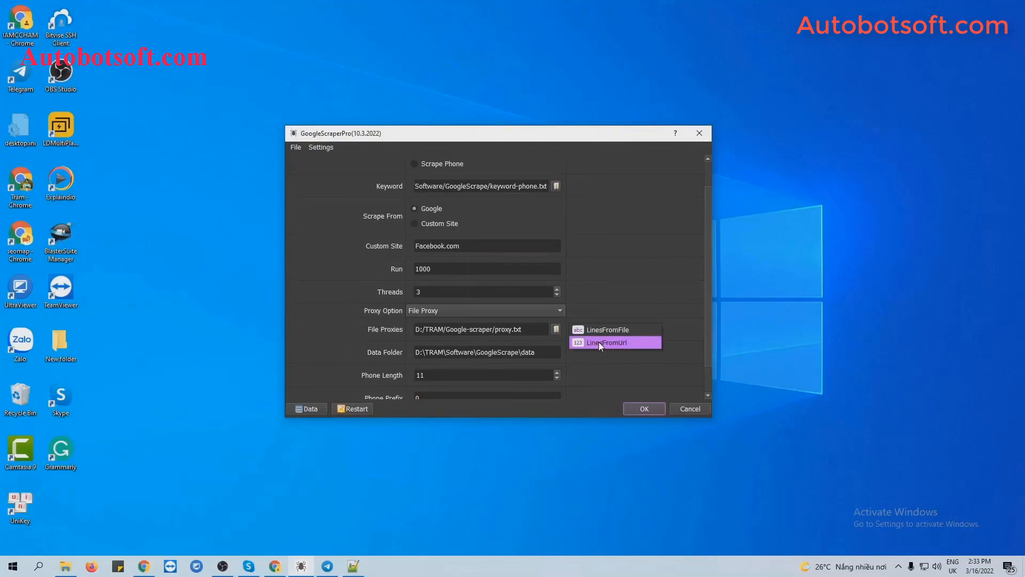
{"action": "left_click", "coordinate": [605, 341]}
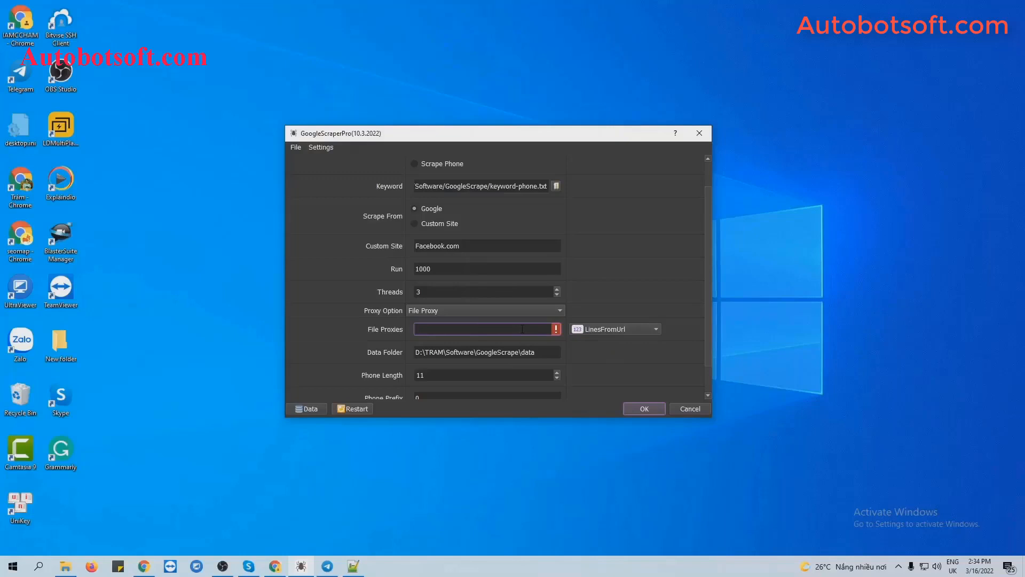
{"action": "type", "text": "https://trangtimviec.com/qniggscraper.txt"}
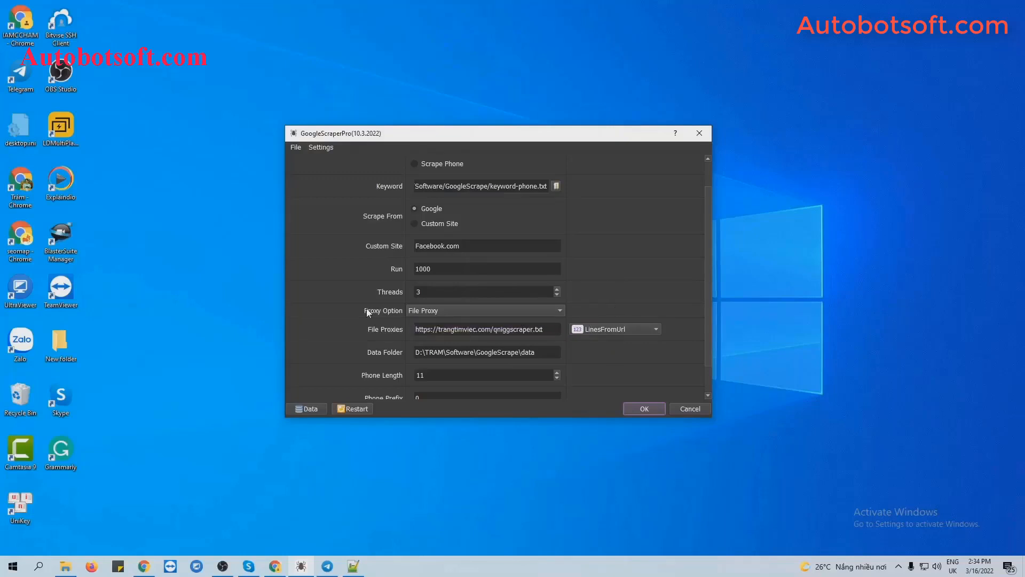
{"action": "left_click", "coordinate": [487, 309]}
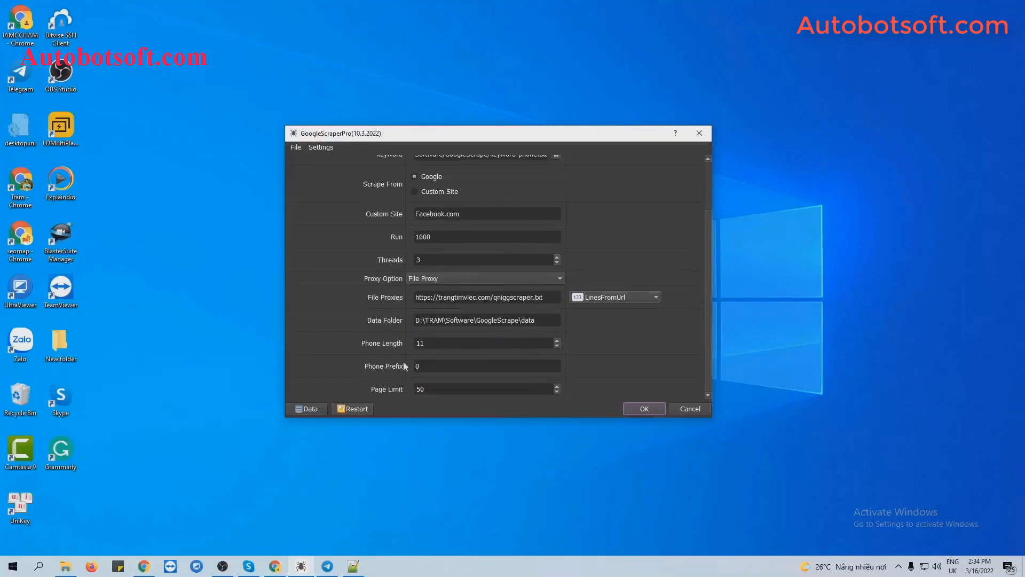
{"action": "mouse_move", "coordinate": [63, 567]}
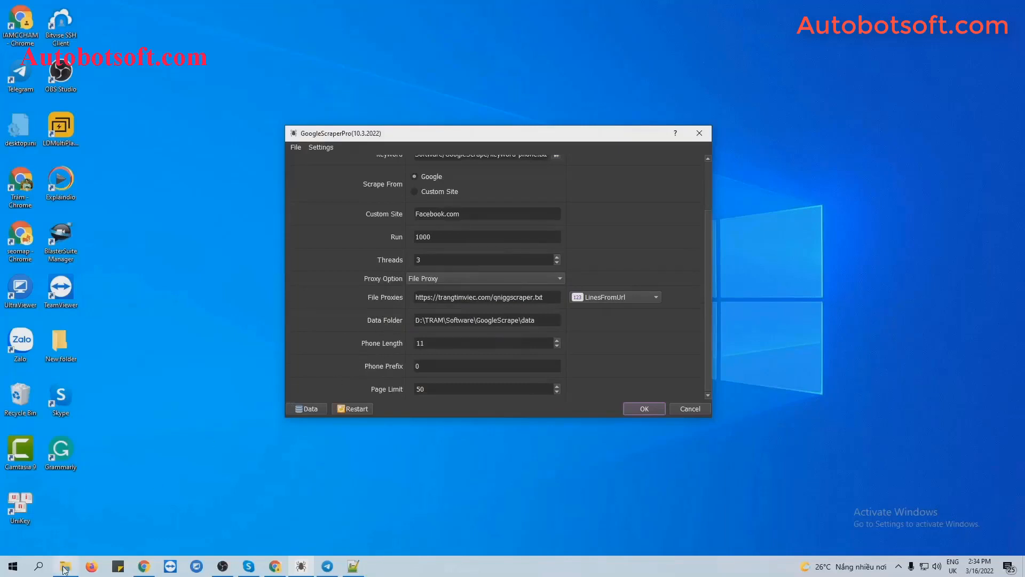
- Create a new folder named data inside Google-scraper and open it
{"action": "left_click", "coordinate": [64, 566]}
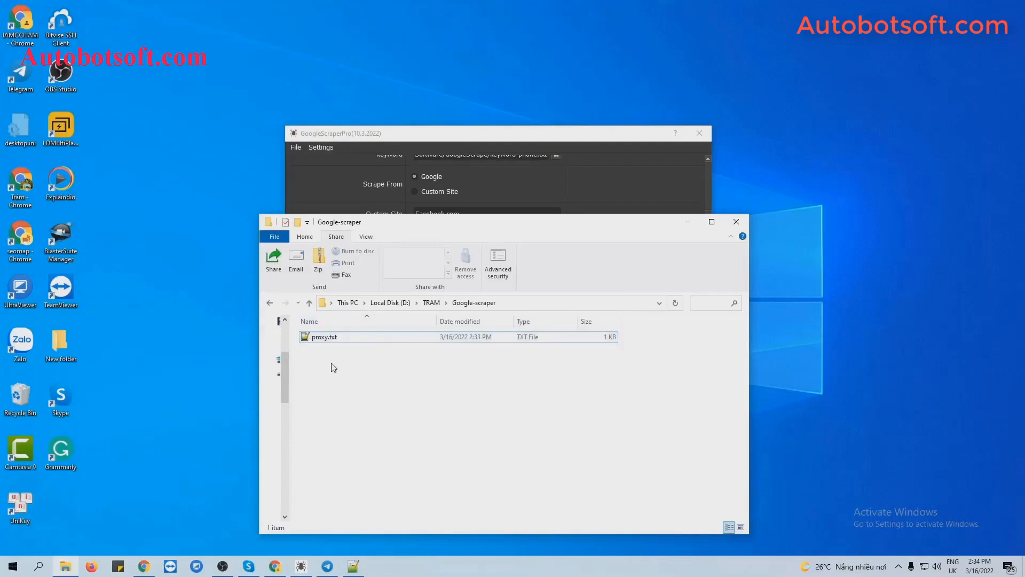
{"action": "right_click", "coordinate": [331, 368]}
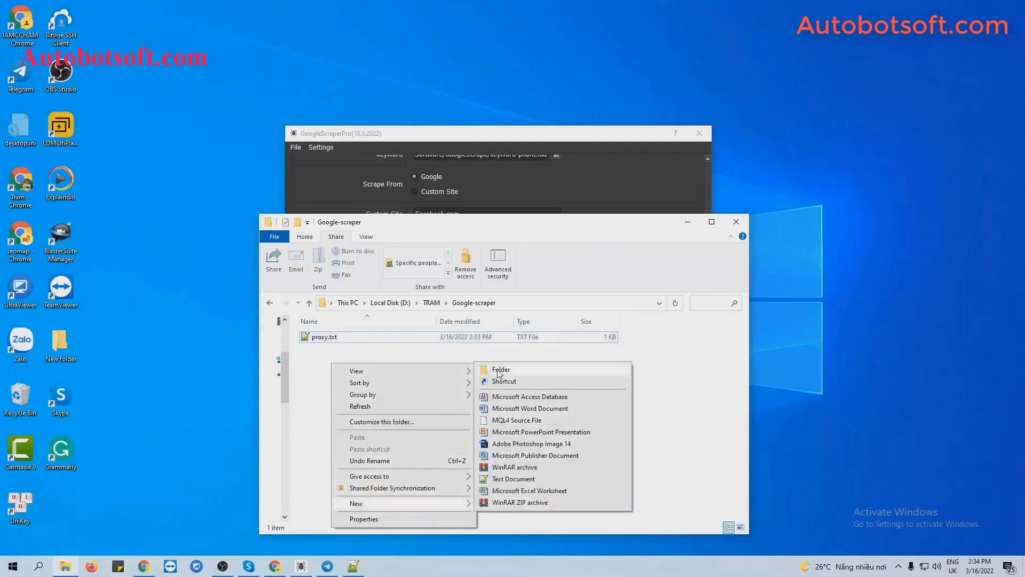
{"action": "left_click", "coordinate": [501, 369]}
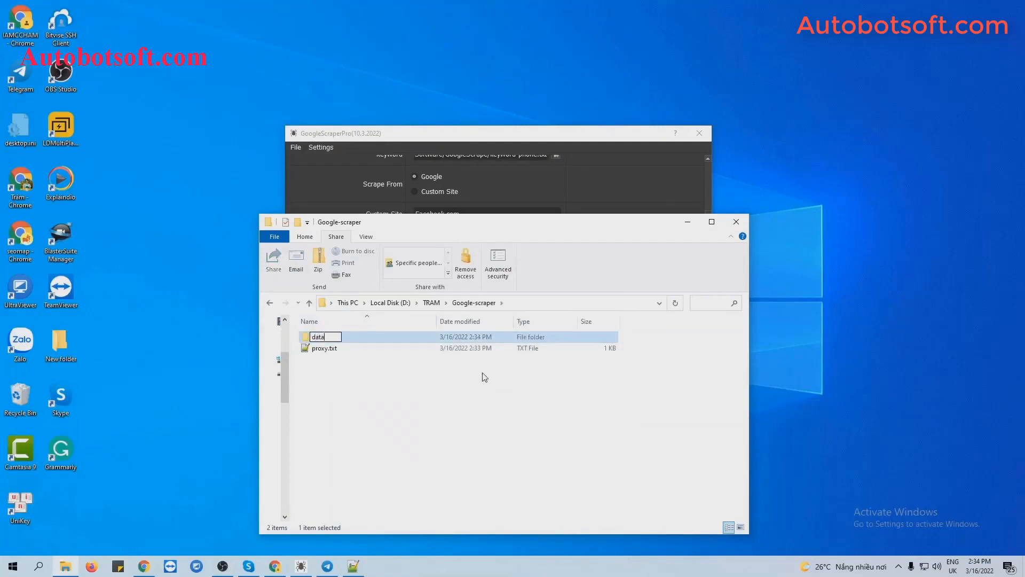
{"action": "double_click", "coordinate": [317, 337]}
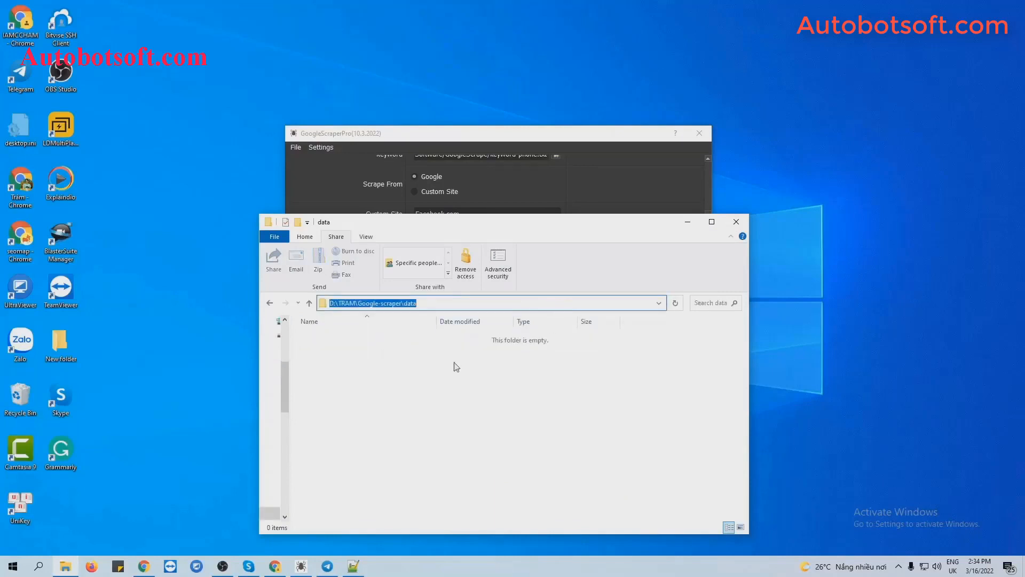
{"action": "mouse_move", "coordinate": [694, 239]}
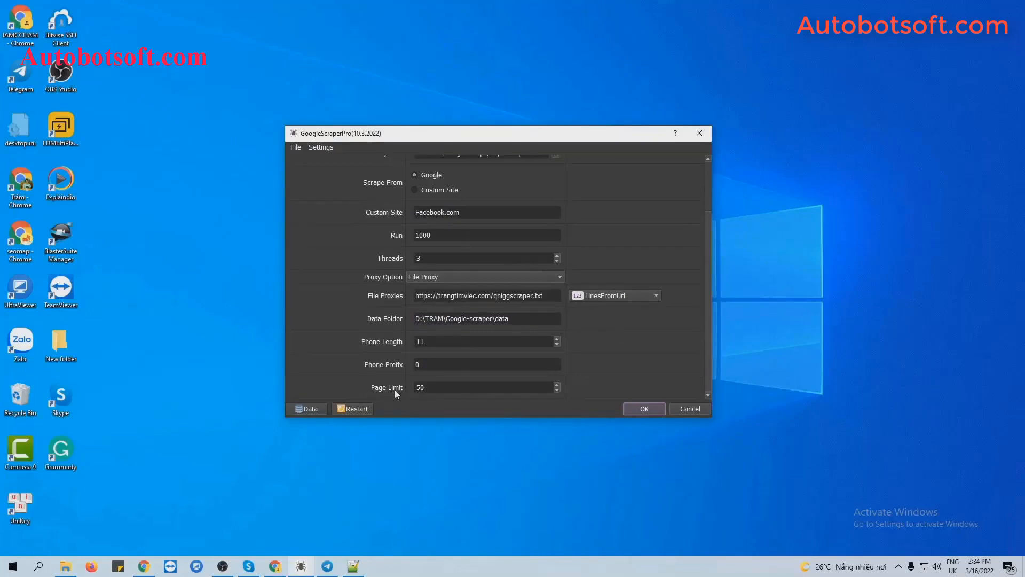
{"action": "mouse_move", "coordinate": [379, 392]}
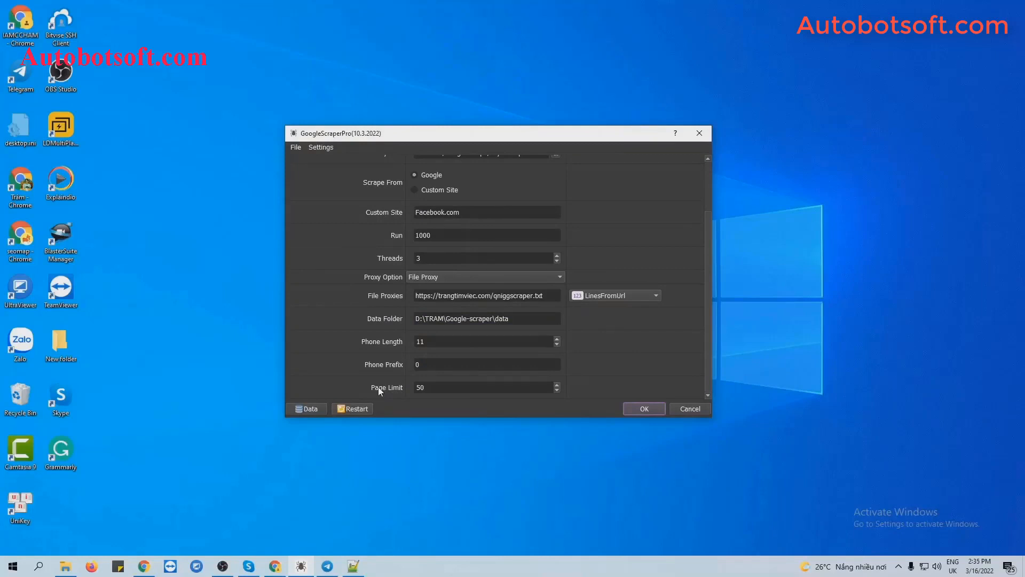
- Switch to Chrome to review the restaurant search result pages
{"action": "left_click", "coordinate": [145, 566]}
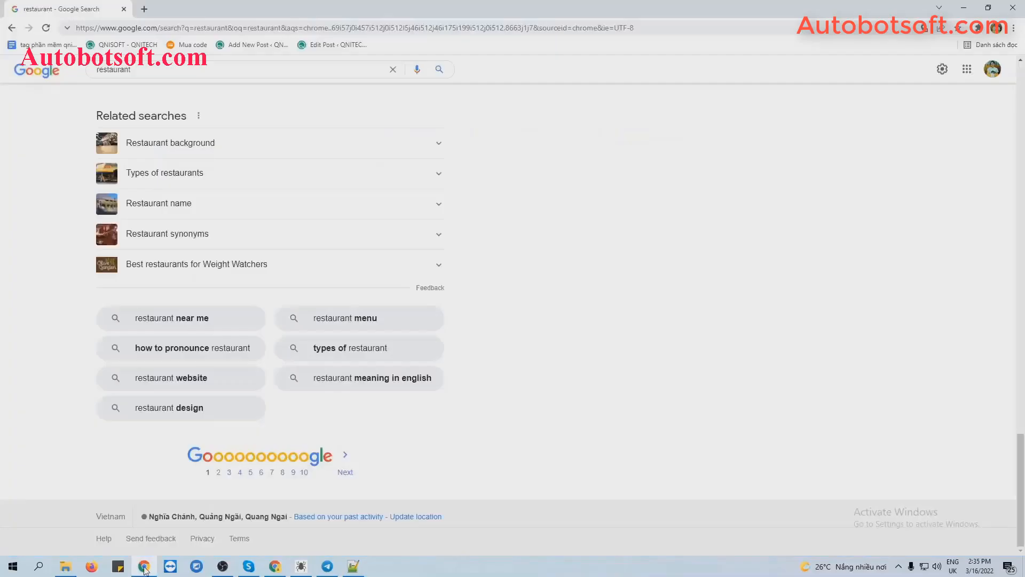
{"action": "mouse_move", "coordinate": [351, 447]}
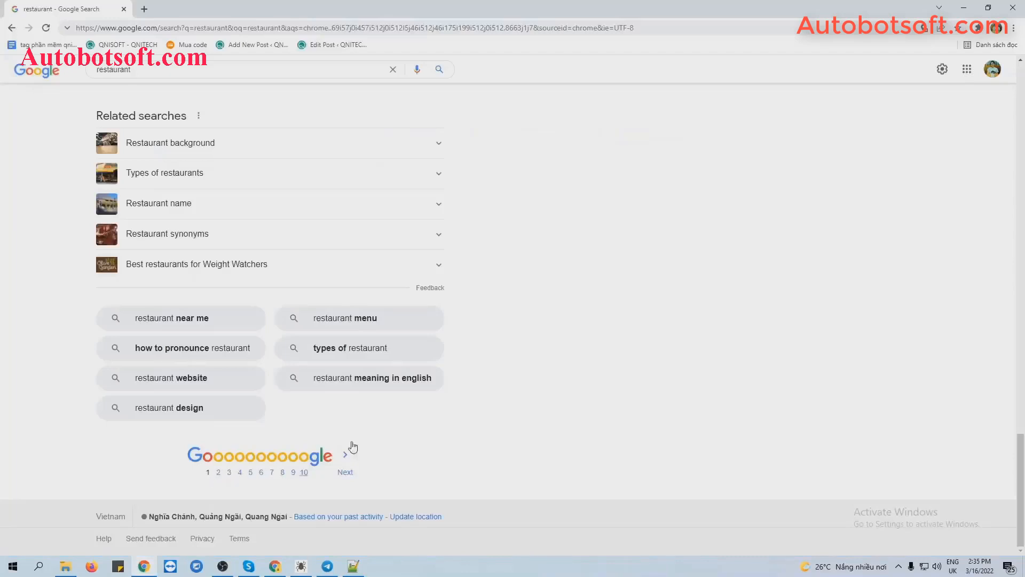
{"action": "mouse_move", "coordinate": [339, 483]}
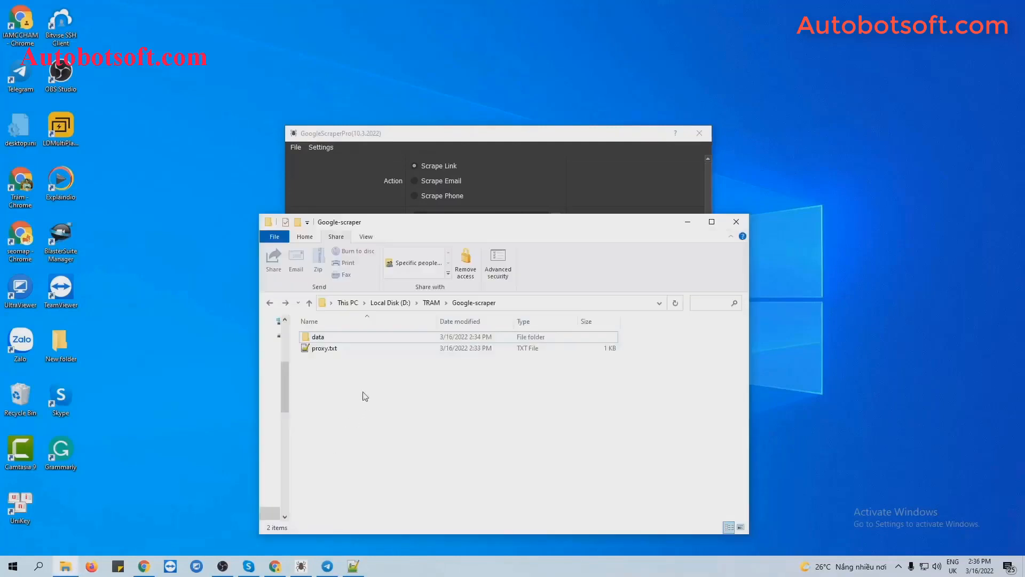
- Create keyword.txt in Google-scraper and open it in Notepad++ to enter ten keywords
{"action": "right_click", "coordinate": [365, 395]}
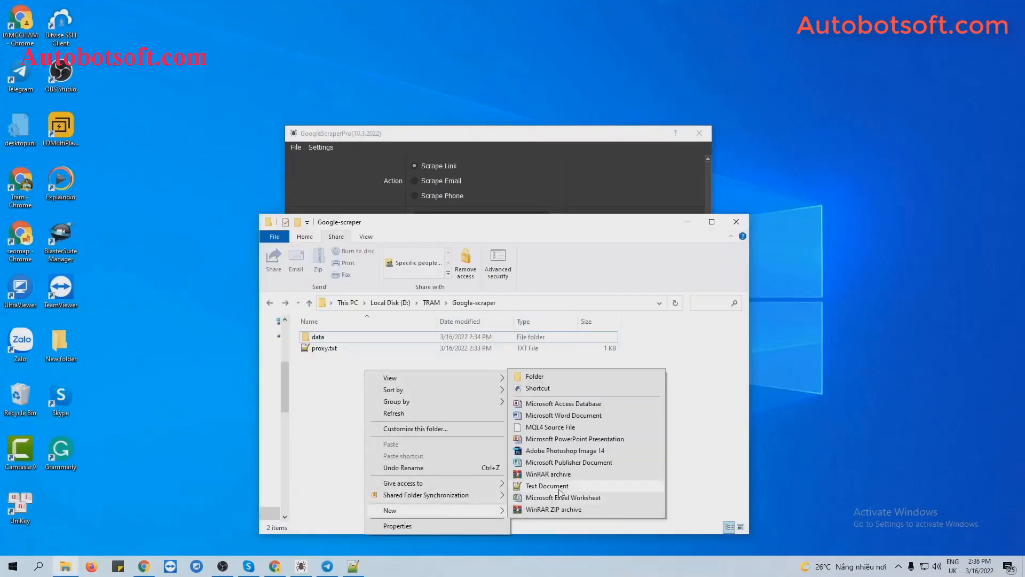
{"action": "left_click", "coordinate": [547, 485]}
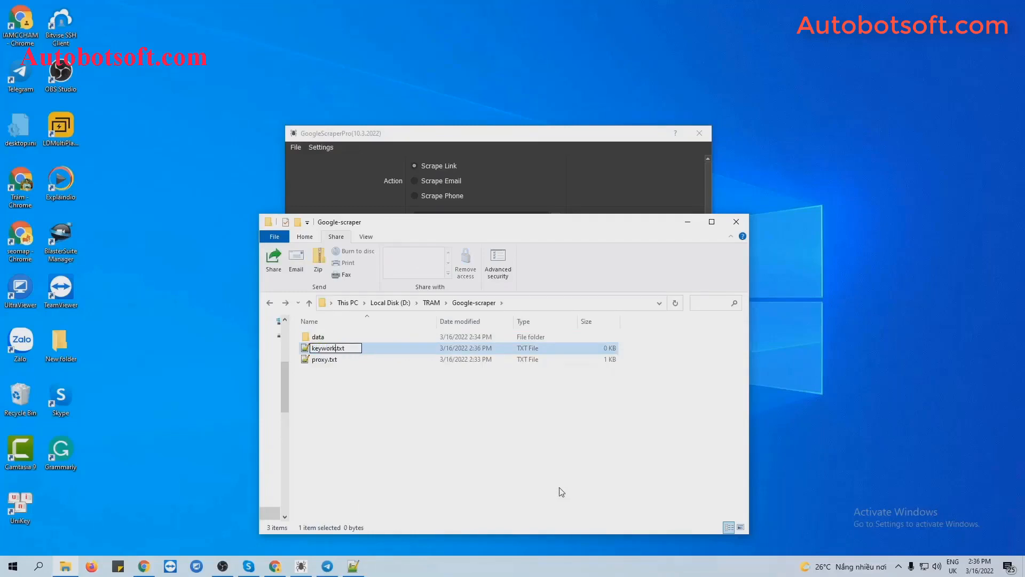
{"action": "double_click", "coordinate": [327, 347]}
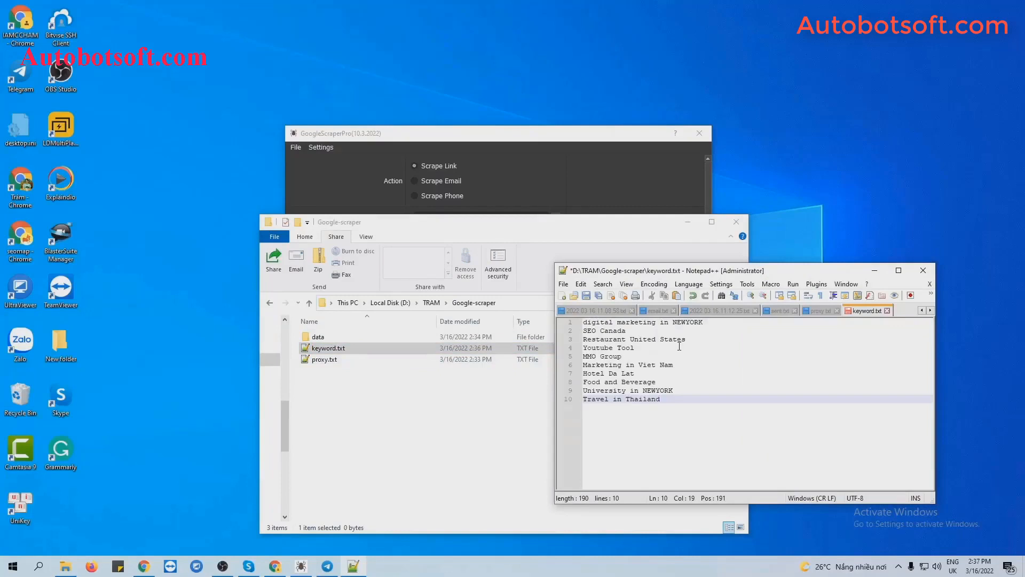
{"action": "mouse_move", "coordinate": [691, 345]}
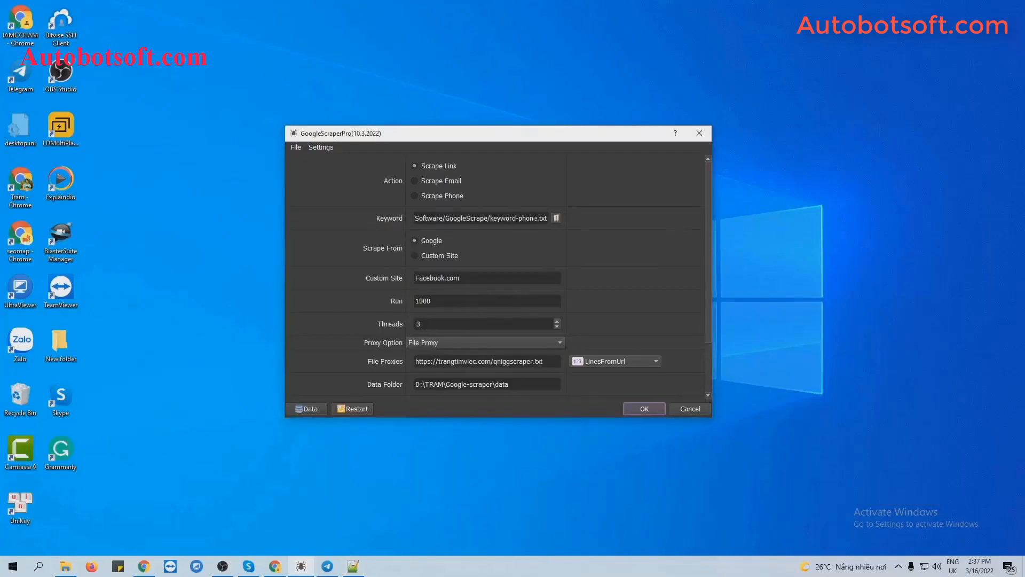
- Select D:/TRAM/Google-scraper/keyword.txt as the Keyword file
{"action": "left_click", "coordinate": [555, 216]}
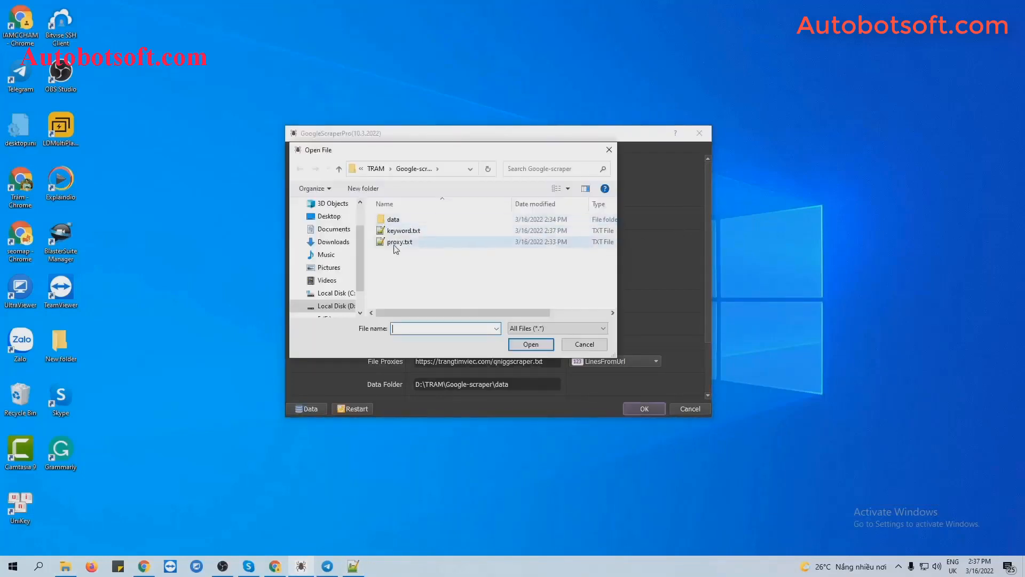
{"action": "left_click", "coordinate": [583, 344]}
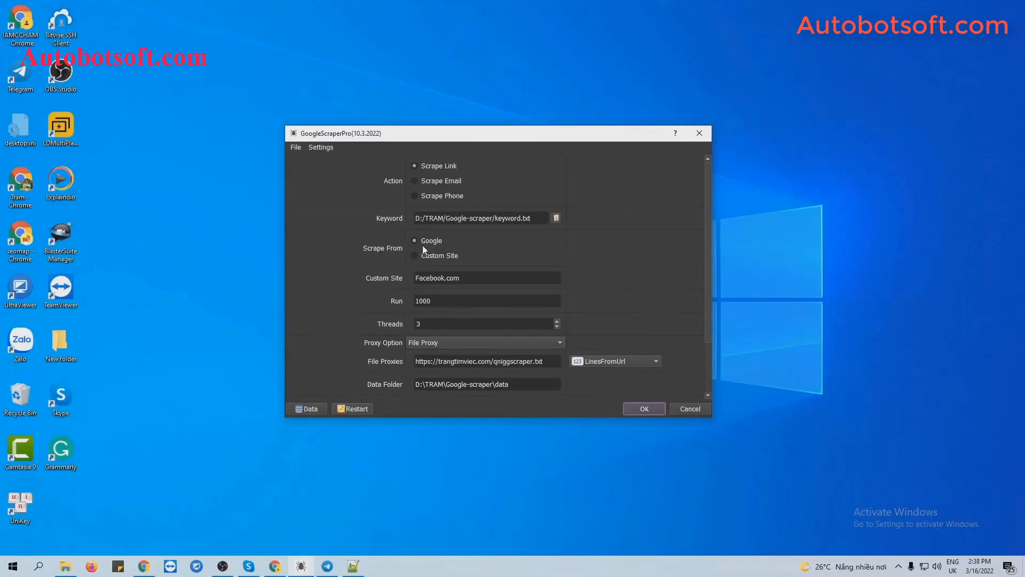
{"action": "mouse_move", "coordinate": [644, 398]}
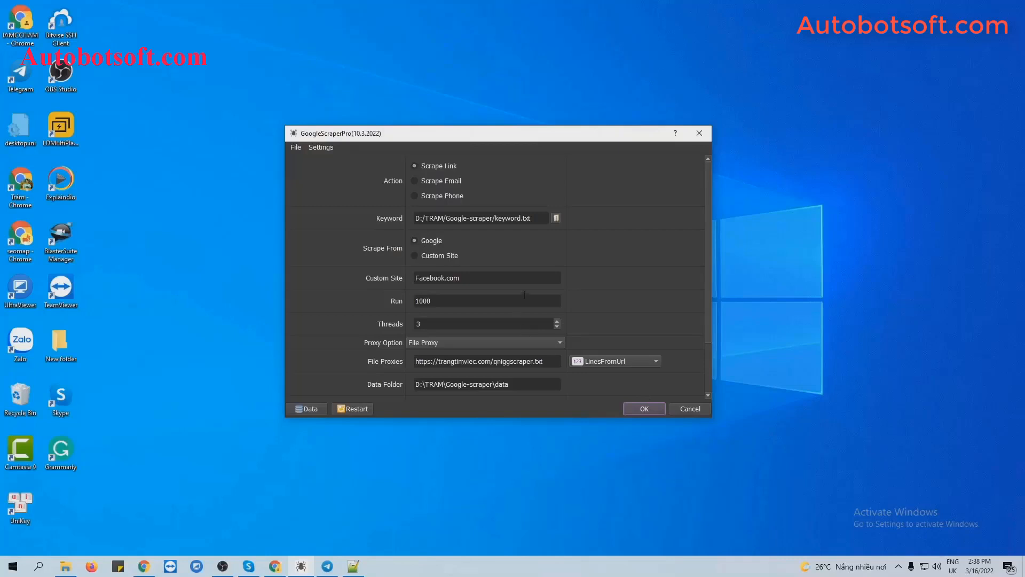
{"action": "mouse_move", "coordinate": [532, 290]}
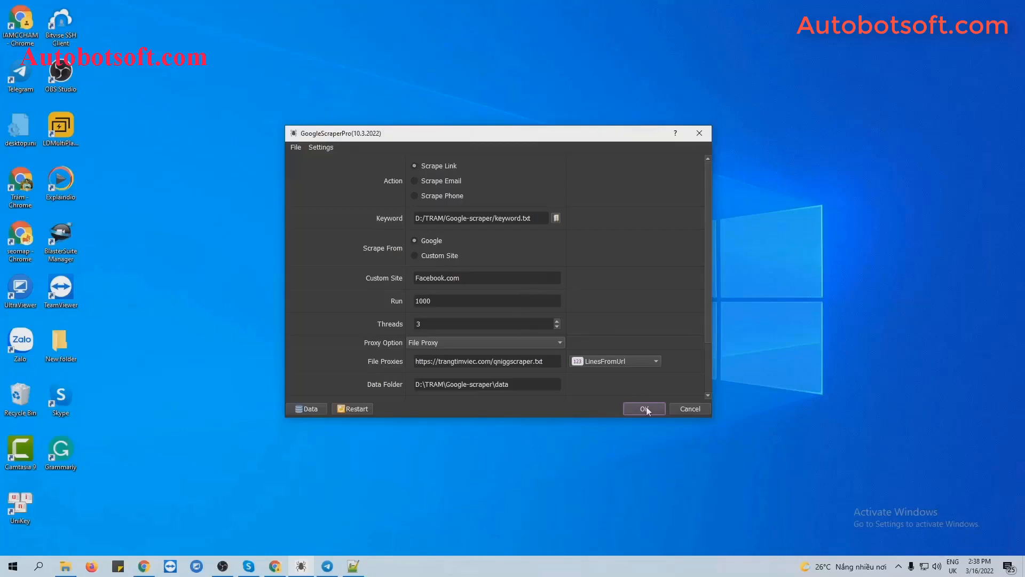
- Start the scraping job and show Browser #1 and Browser #3 searching Google
{"action": "left_click", "coordinate": [643, 409]}
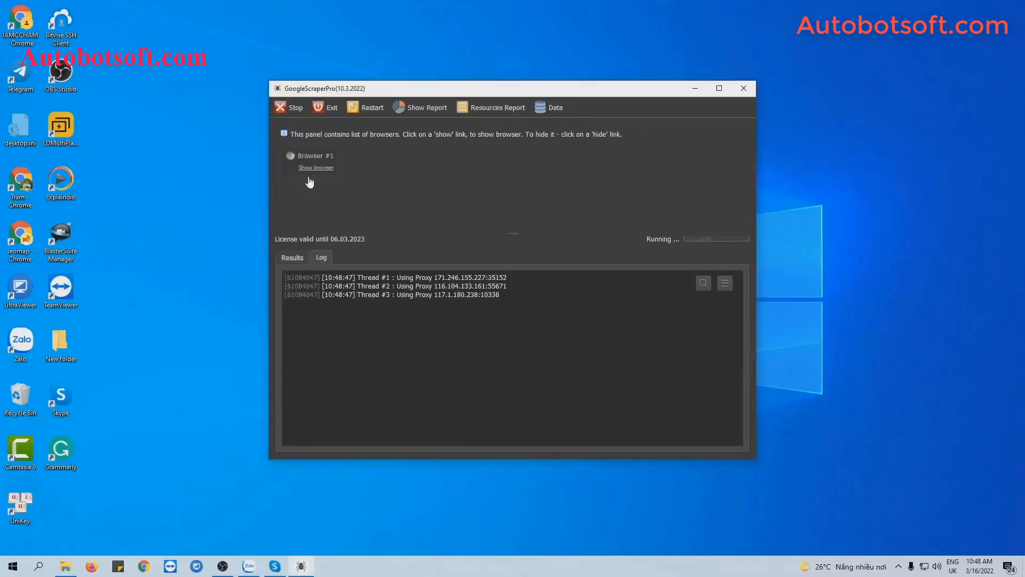
{"action": "left_click", "coordinate": [316, 168]}
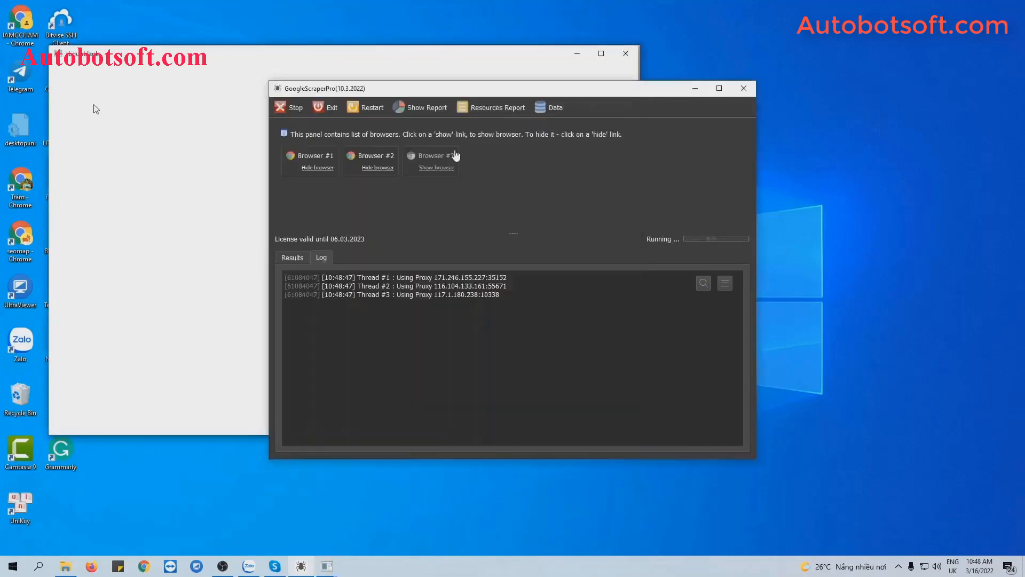
{"action": "left_click", "coordinate": [436, 167]}
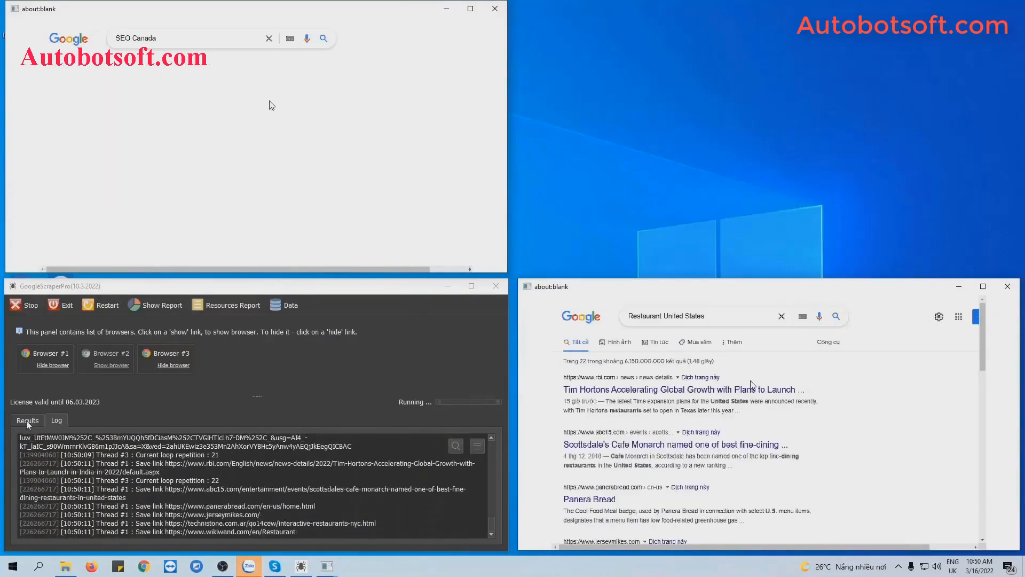
- Open link.txt from GoogleScrape's data folder in Notepad++, review the scraped URLs, then close the folder
{"action": "left_click", "coordinate": [26, 420]}
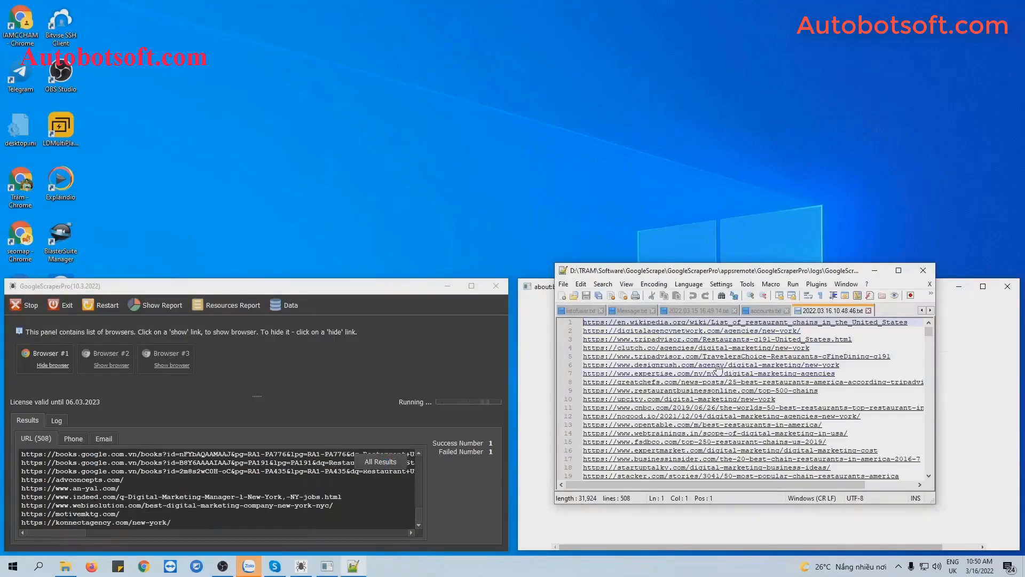
{"action": "left_click", "coordinate": [923, 270]}
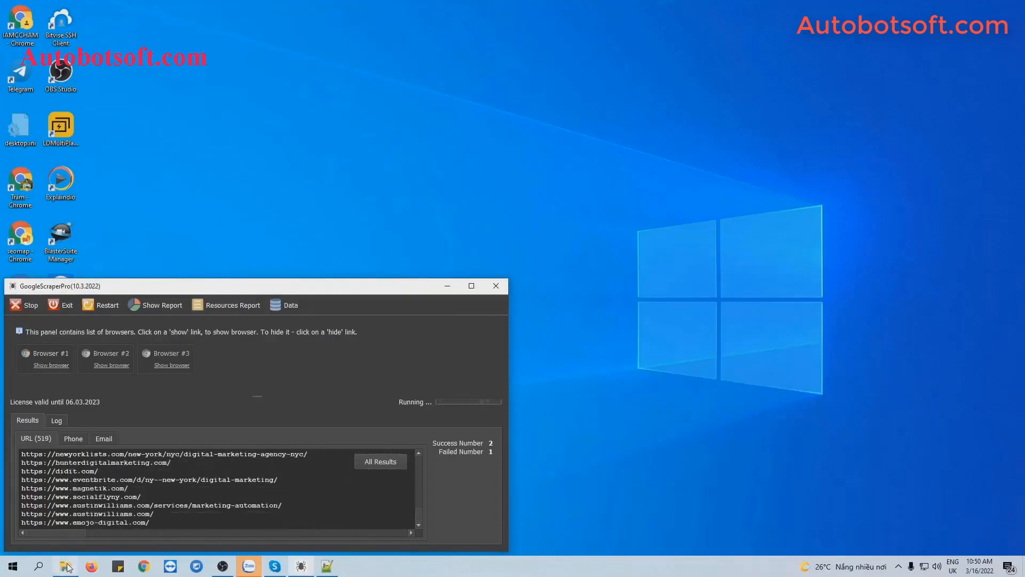
{"action": "left_click", "coordinate": [65, 566]}
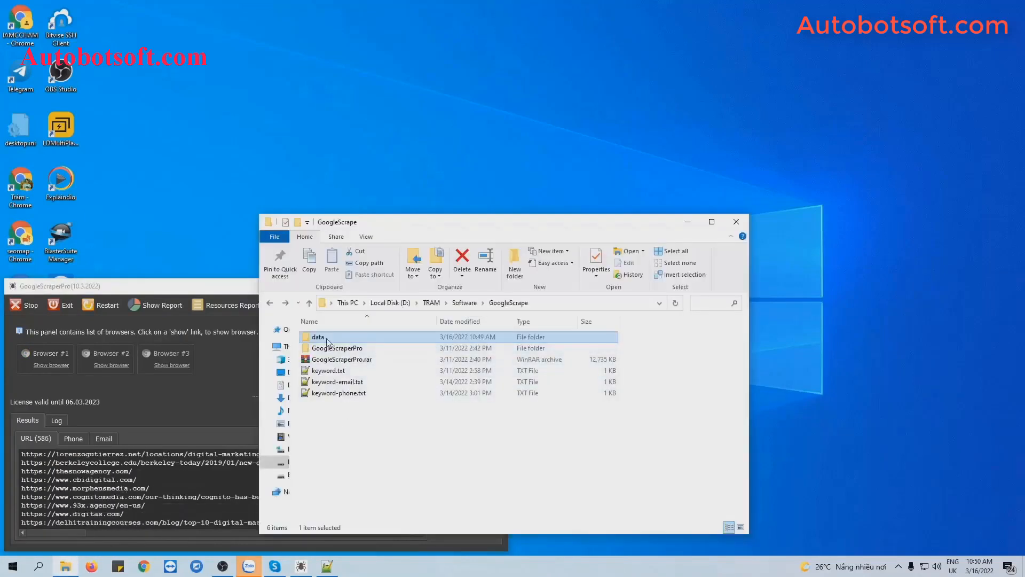
{"action": "double_click", "coordinate": [318, 337]}
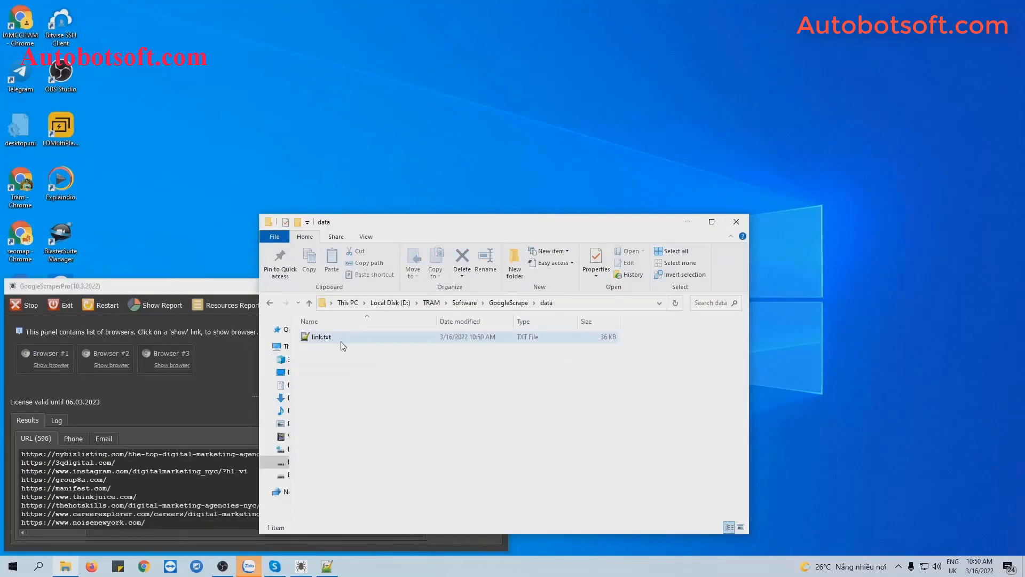
{"action": "double_click", "coordinate": [321, 337]}
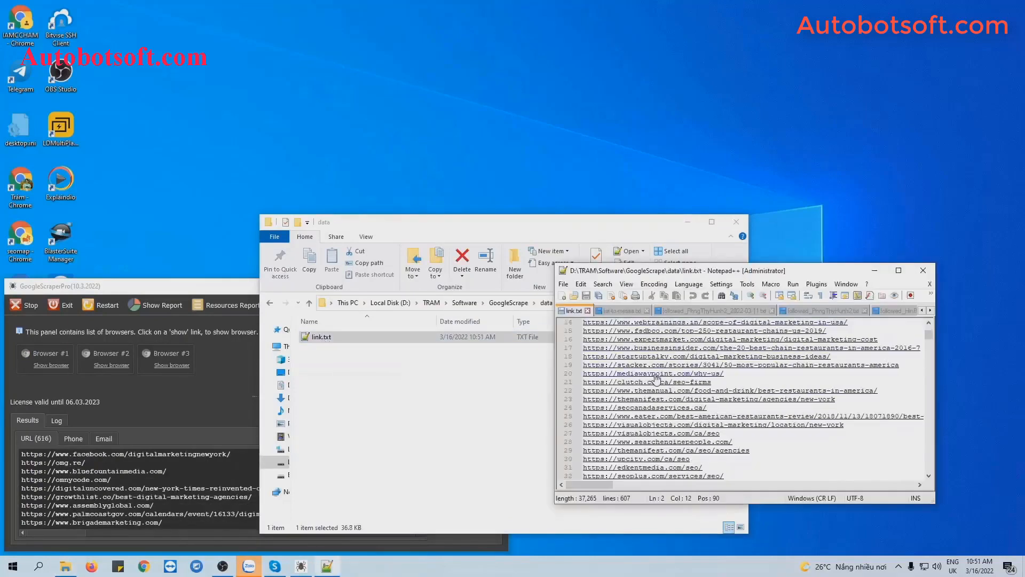
{"action": "scroll", "scroll_direction": "down", "scroll_amount": 3}
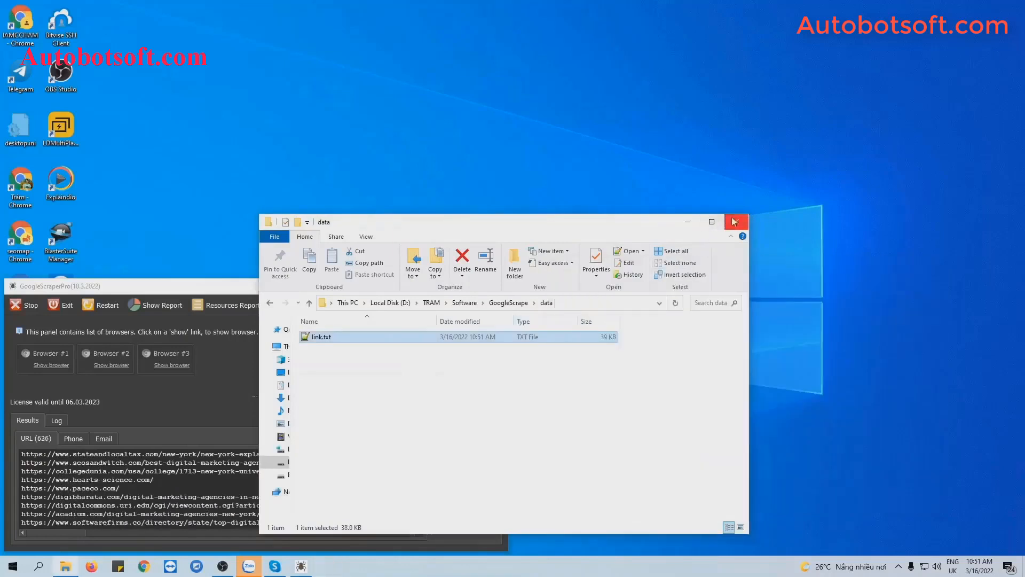
{"action": "left_click", "coordinate": [734, 221]}
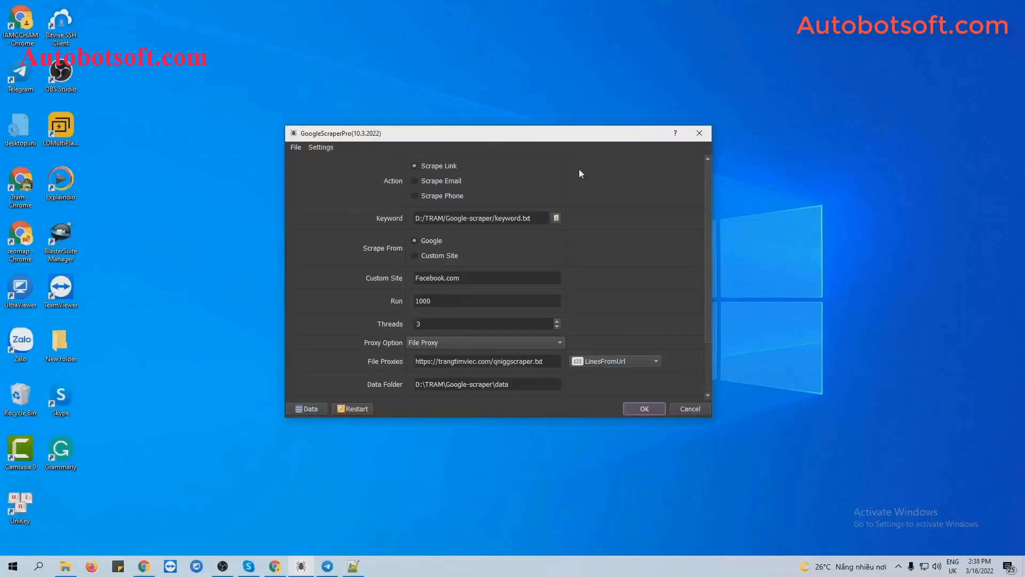
{"action": "mouse_move", "coordinate": [391, 188]}
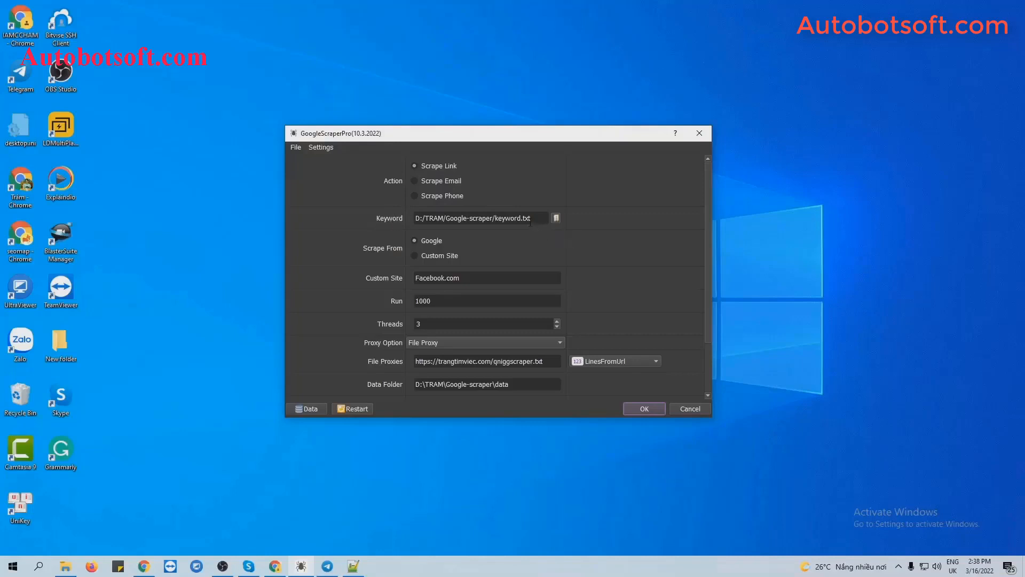
{"action": "mouse_move", "coordinate": [479, 246]}
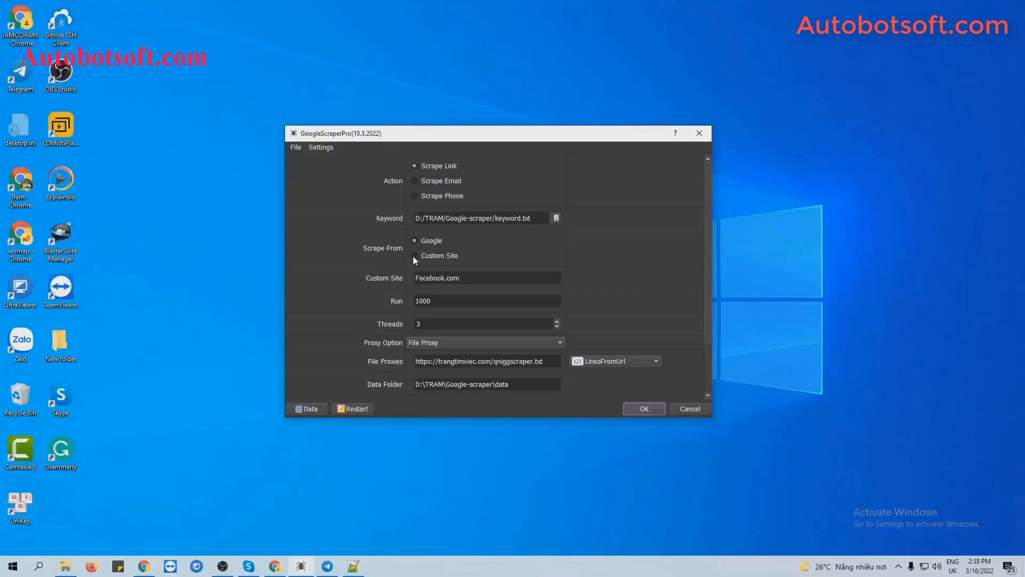
- Switch Scrape From to Custom Site with Facebook.com as the site
{"action": "left_click", "coordinate": [415, 255]}
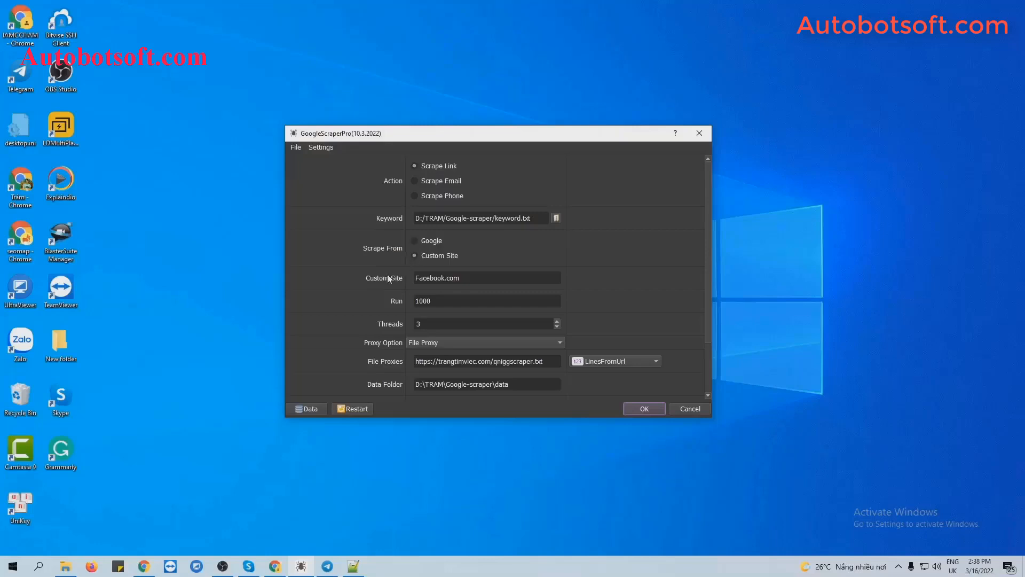
{"action": "left_click", "coordinate": [486, 278]}
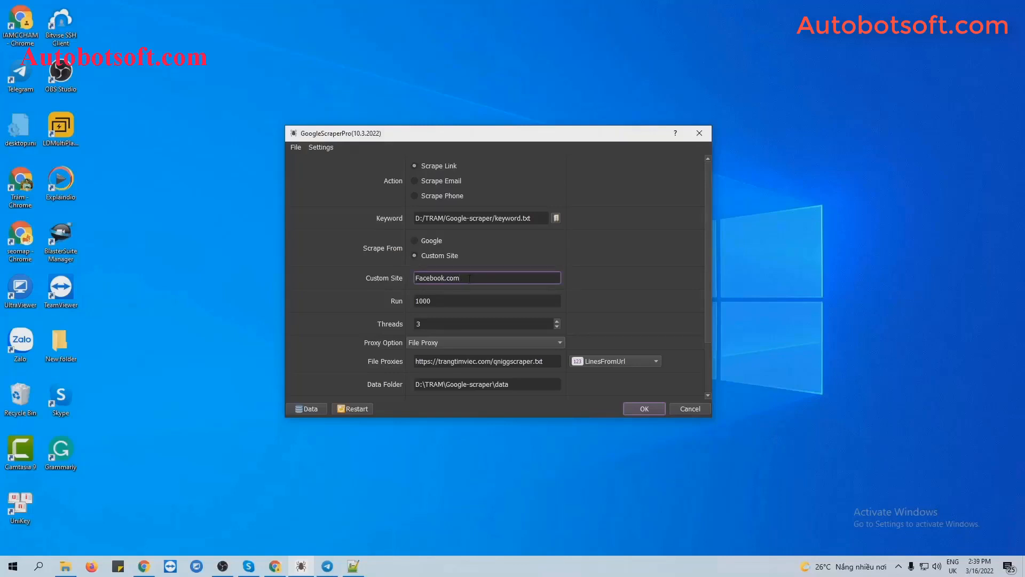
{"action": "left_click", "coordinate": [486, 277]}
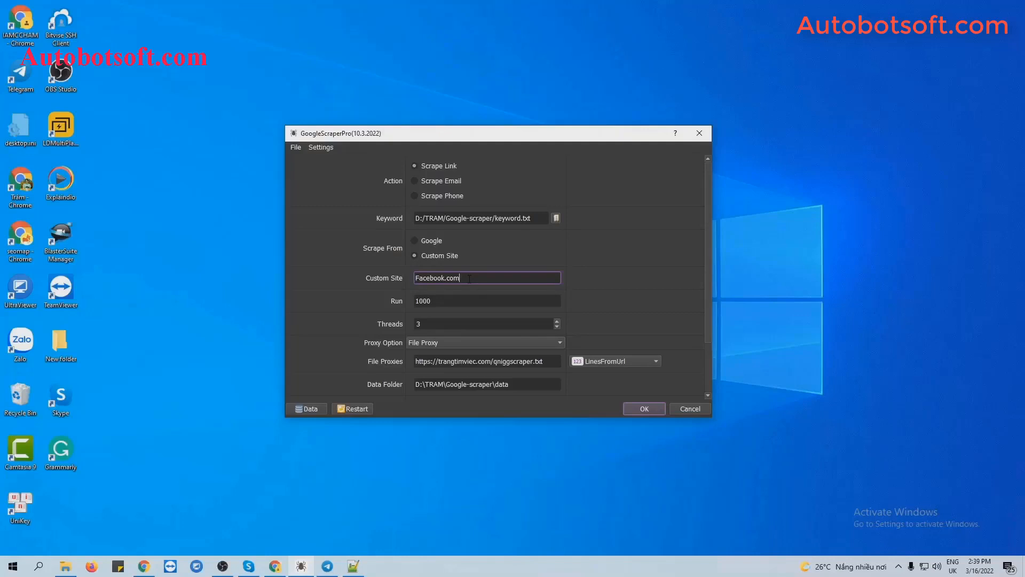
{"action": "mouse_move", "coordinate": [679, 408]}
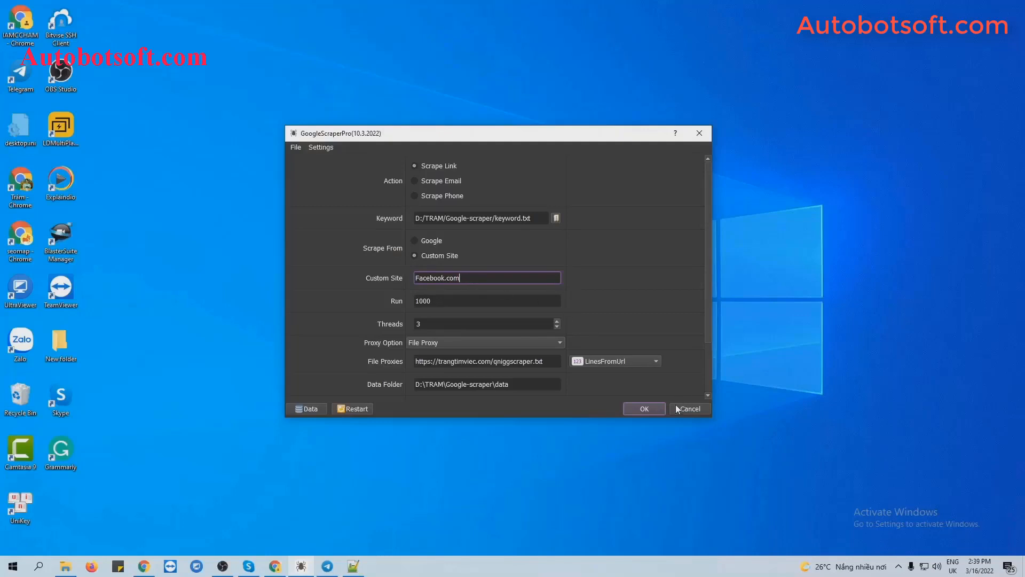
- Start the site:Facebook.com job and show scraping browsers #1, #2 and #3 while links are saved
{"action": "left_click", "coordinate": [643, 408]}
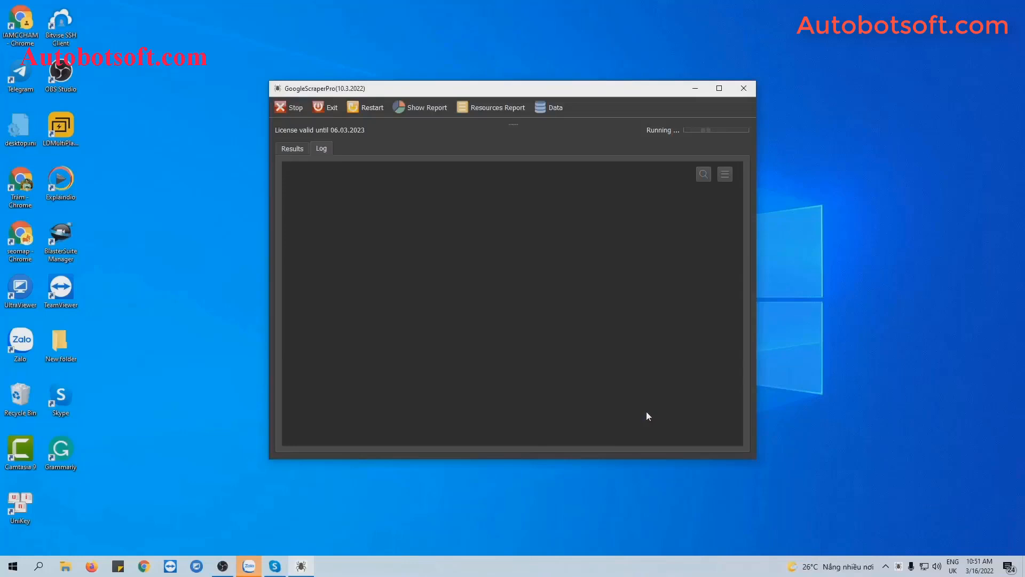
{"action": "mouse_move", "coordinate": [340, 214]}
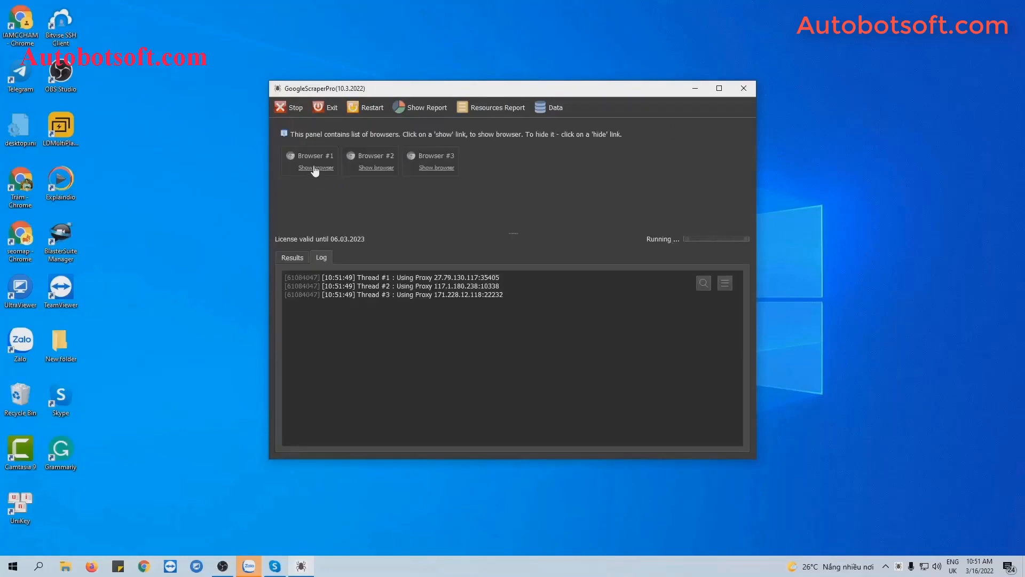
{"action": "left_click", "coordinate": [316, 168]}
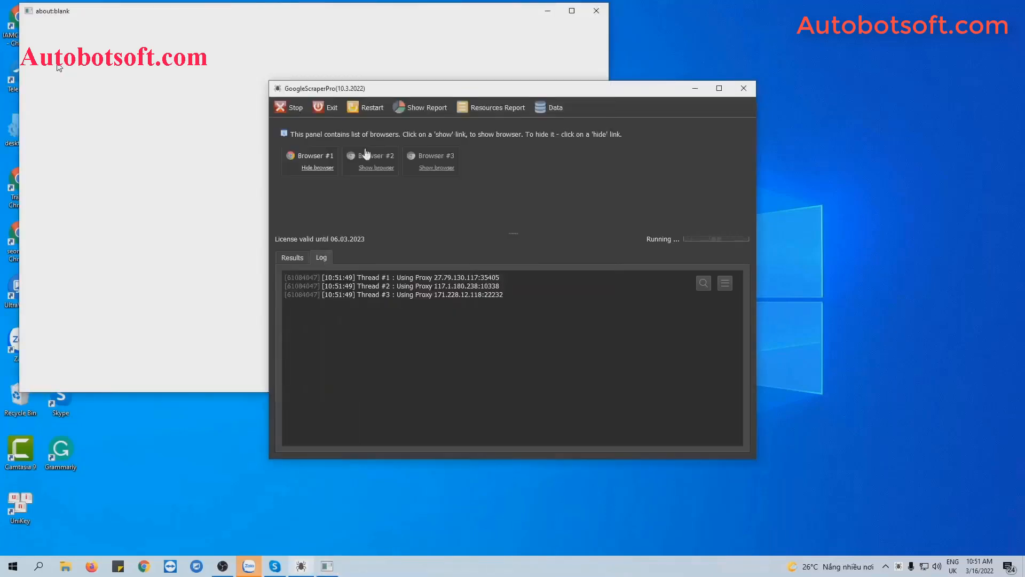
{"action": "left_click", "coordinate": [376, 168]}
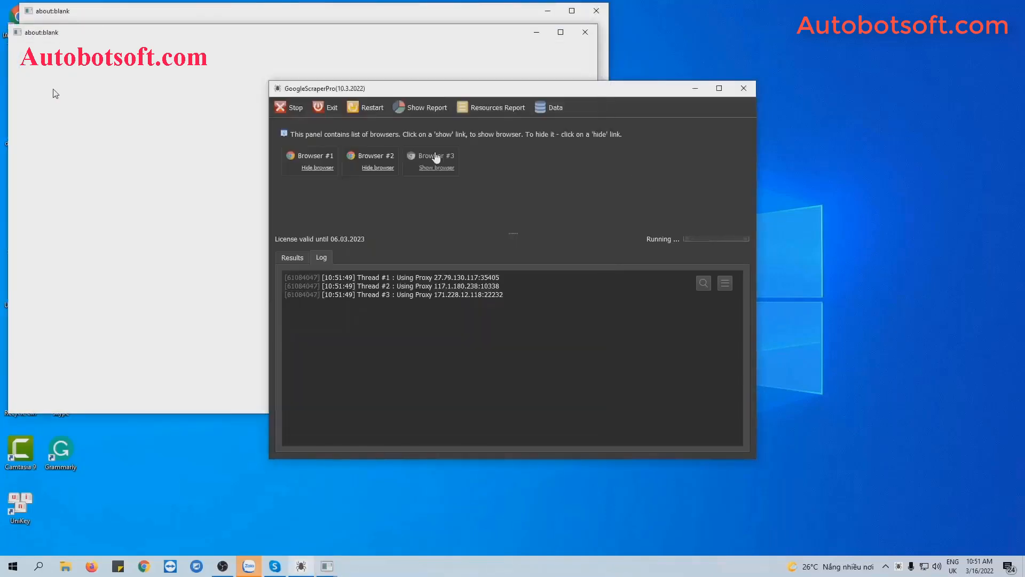
{"action": "left_click", "coordinate": [436, 168]}
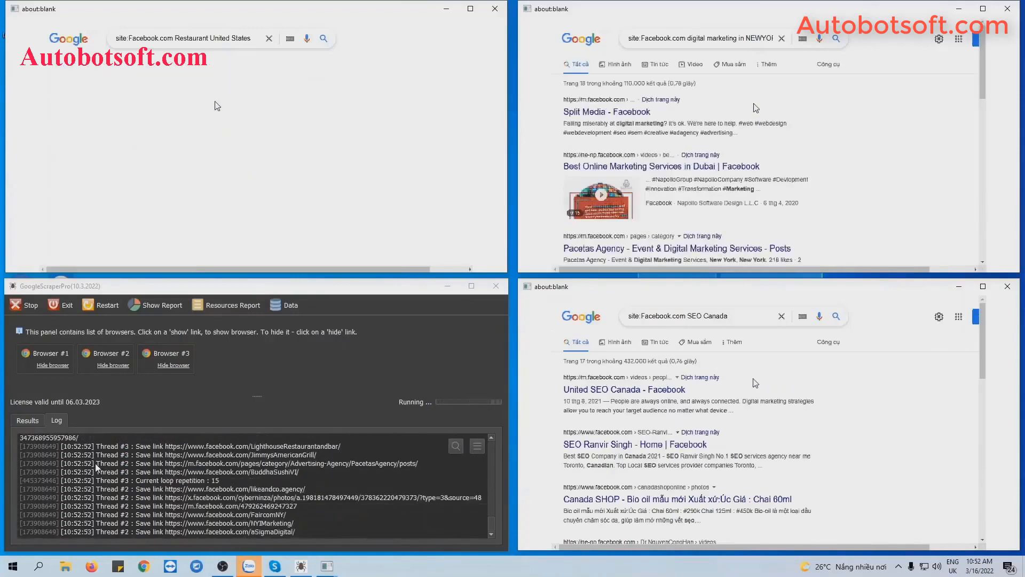
{"action": "left_click", "coordinate": [28, 420]}
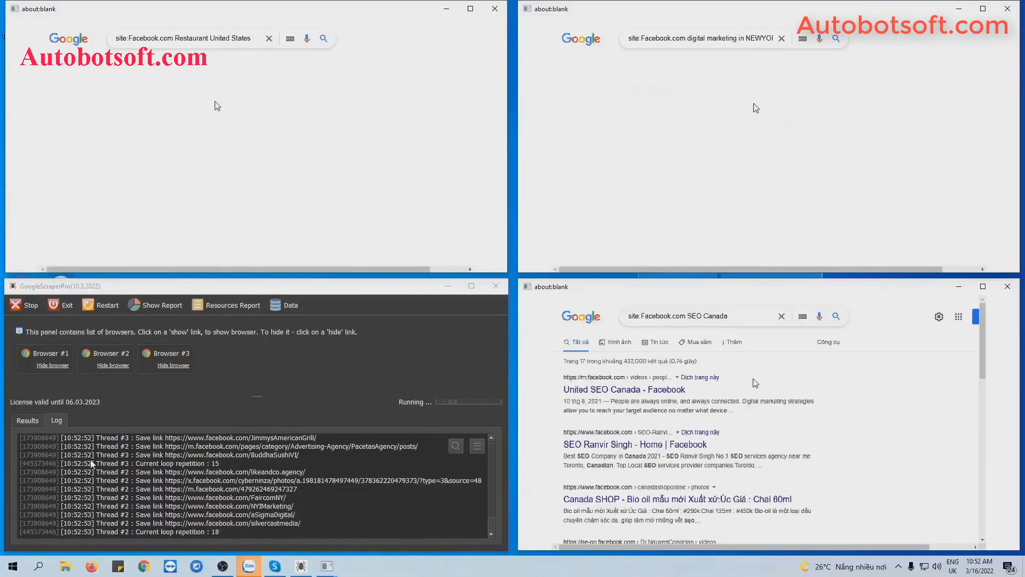
{"action": "left_click", "coordinate": [28, 420]}
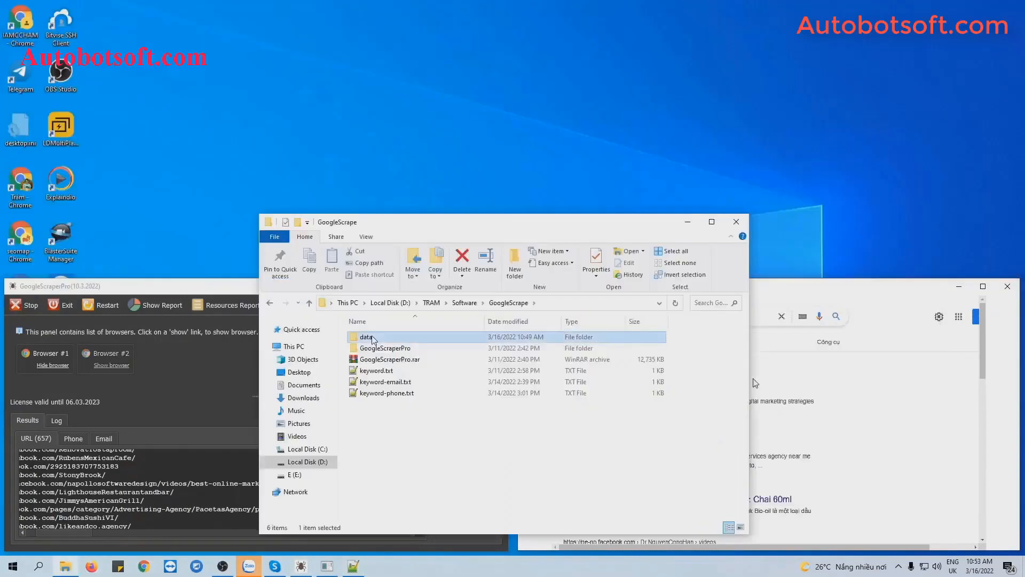
- Review link.txt's 1,313 scraped Facebook URLs in the data folder, then close the folder
{"action": "double_click", "coordinate": [366, 336]}
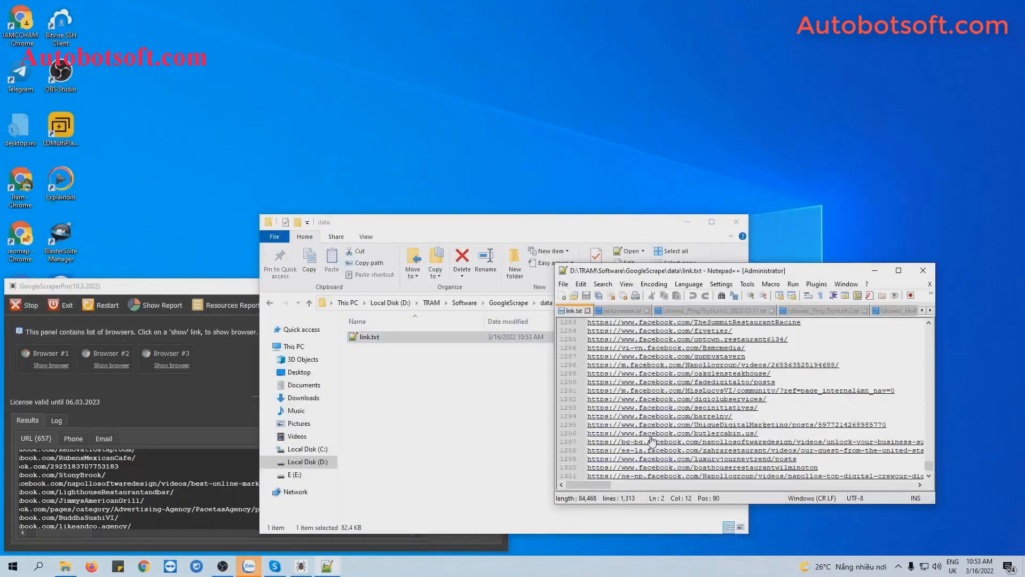
{"action": "scroll", "scroll_direction": "up", "scroll_amount": 3}
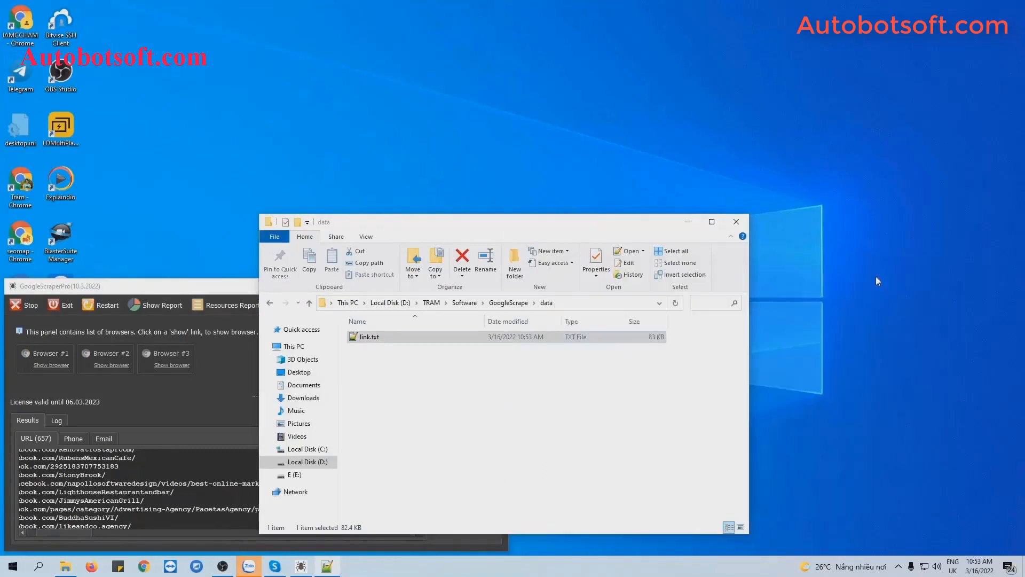
{"action": "left_click", "coordinate": [735, 221]}
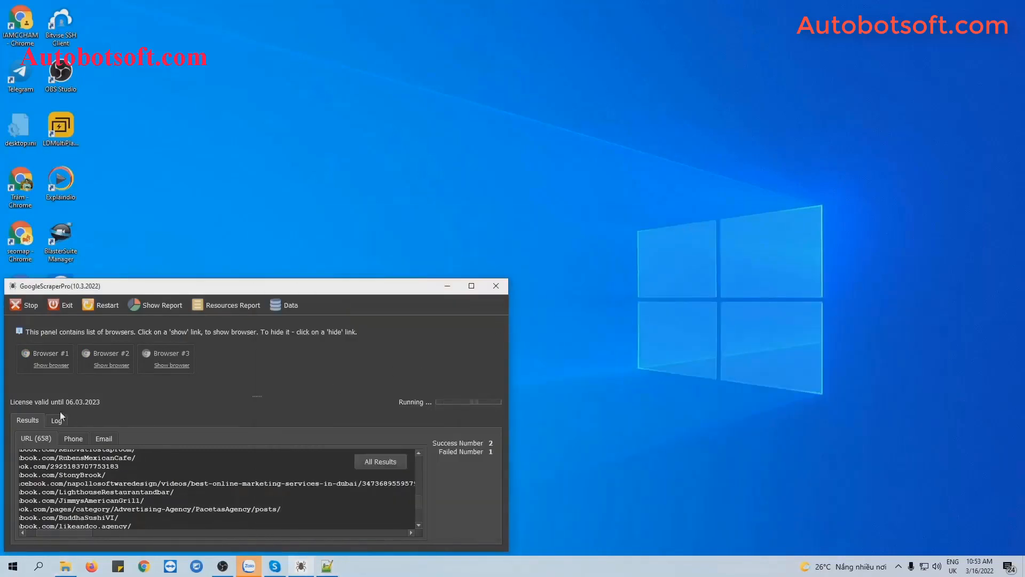